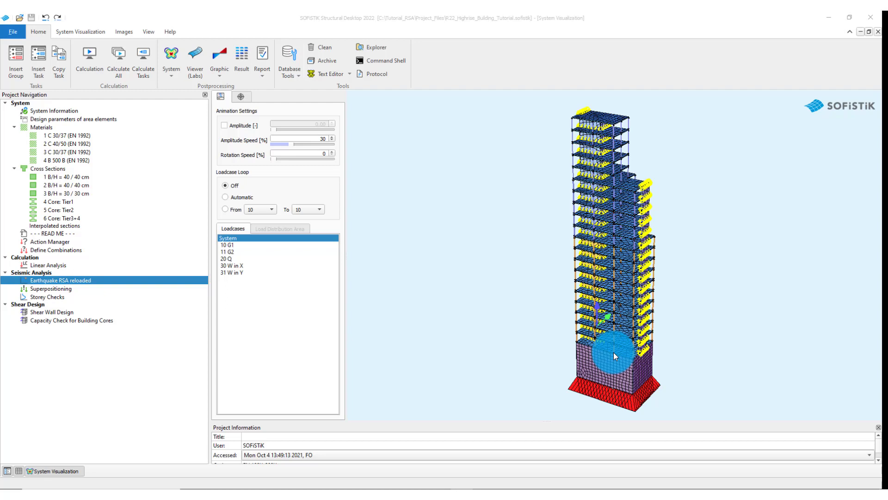
{"action": "mouse_move", "coordinate": [404, 277]}
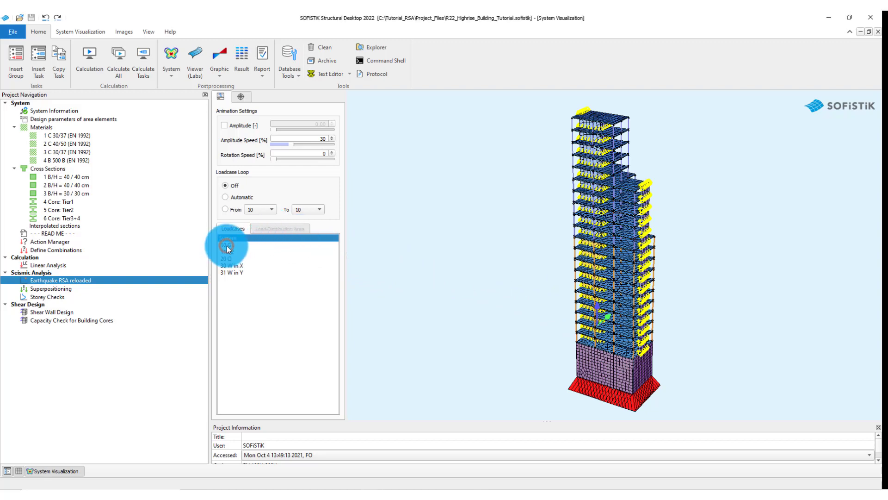
Step: Preview load case 11 G2 on the model, then open the Earthquake RSA reloaded task settings
{"action": "left_click", "coordinate": [229, 246]}
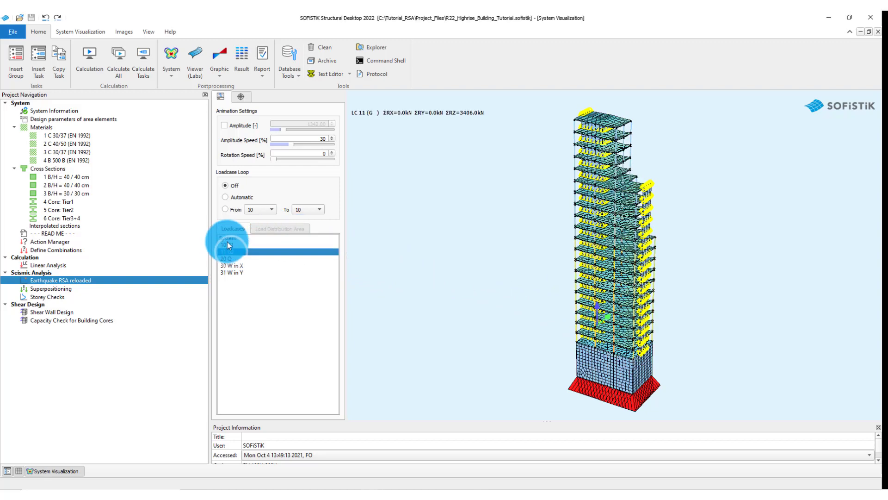
{"action": "left_click", "coordinate": [237, 236]}
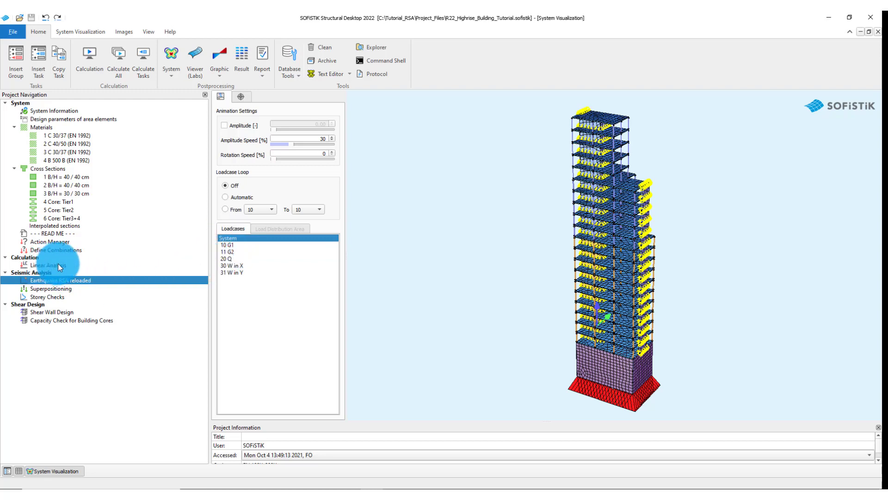
{"action": "mouse_move", "coordinate": [74, 265]}
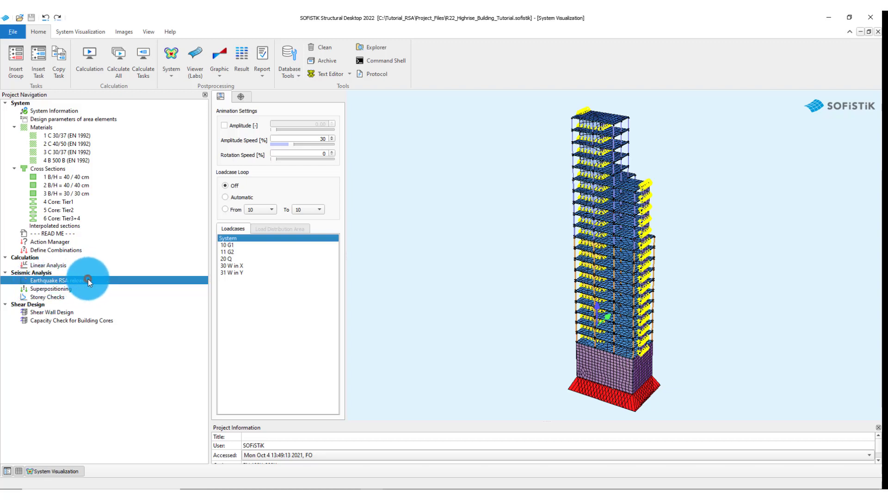
{"action": "double_click", "coordinate": [51, 281]}
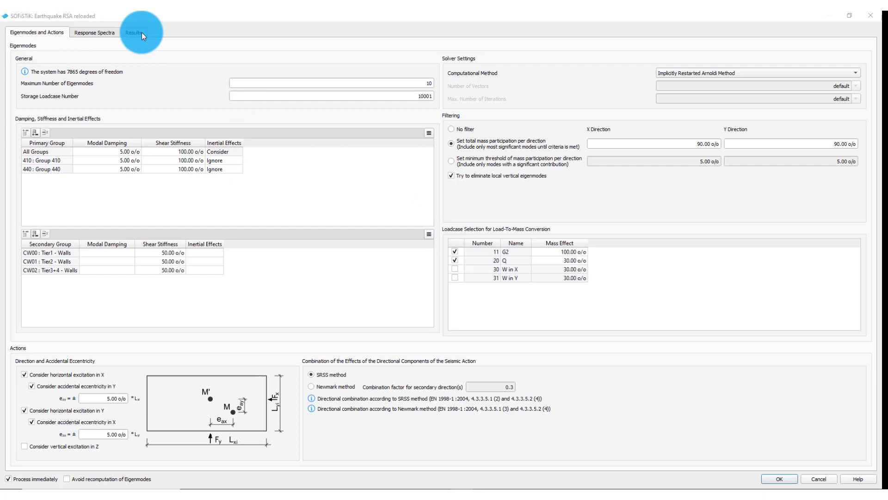
{"action": "mouse_move", "coordinate": [67, 37]}
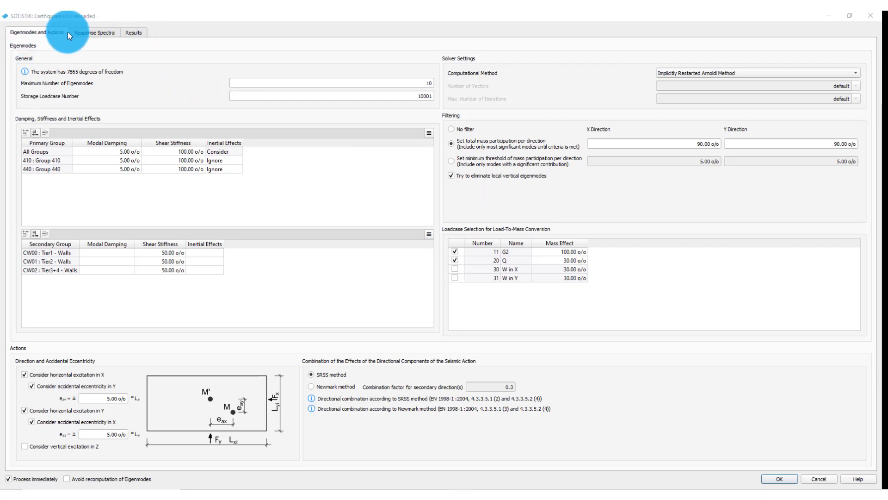
{"action": "mouse_move", "coordinate": [130, 47]}
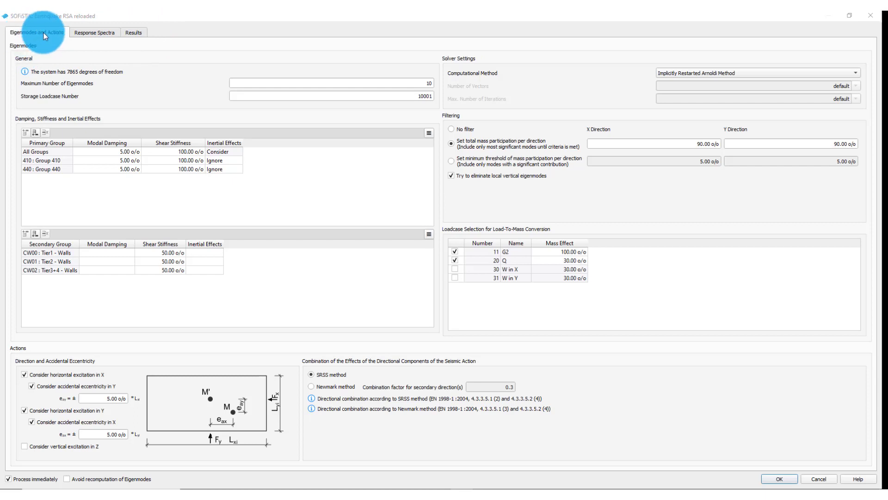
{"action": "mouse_move", "coordinate": [55, 35]}
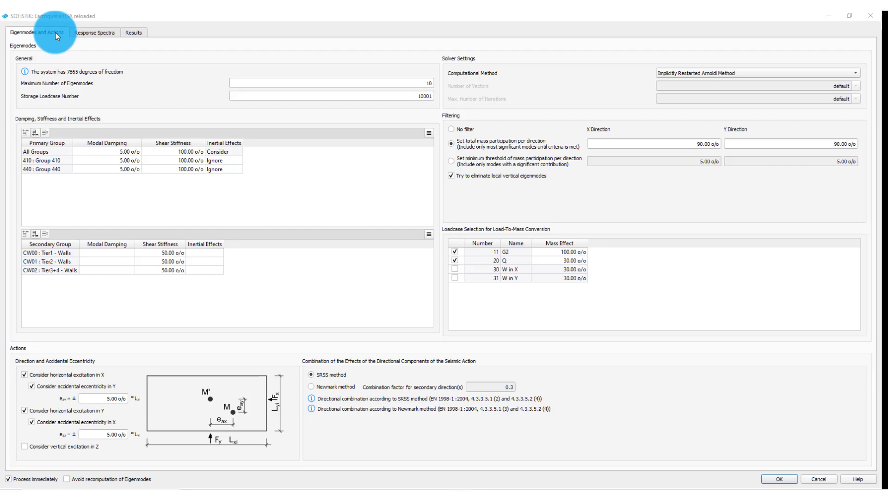
{"action": "mouse_move", "coordinate": [630, 79]}
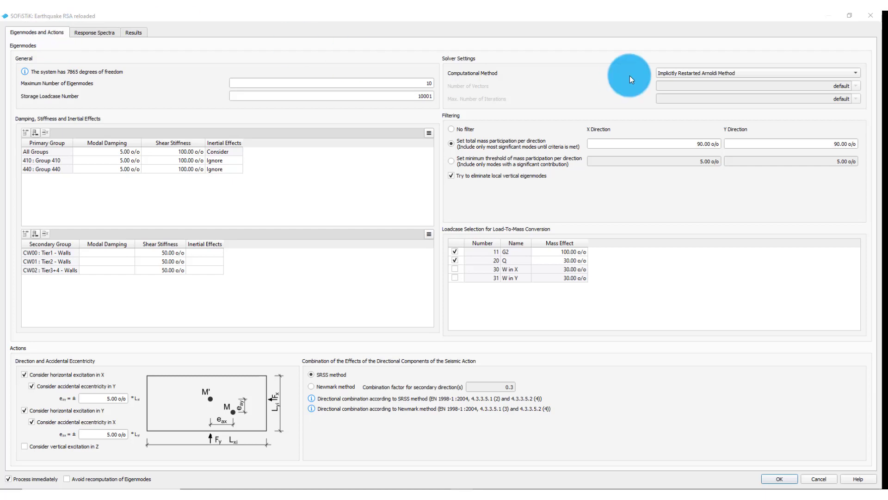
{"action": "mouse_move", "coordinate": [47, 92]}
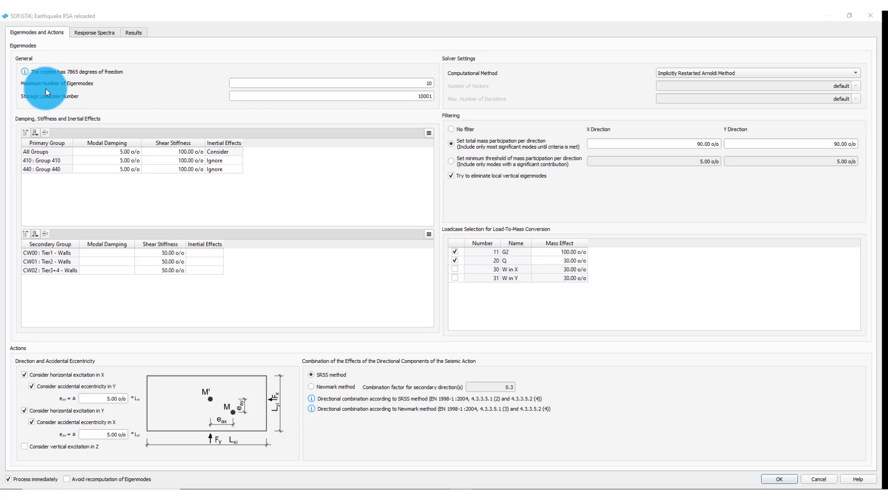
{"action": "mouse_move", "coordinate": [27, 106]}
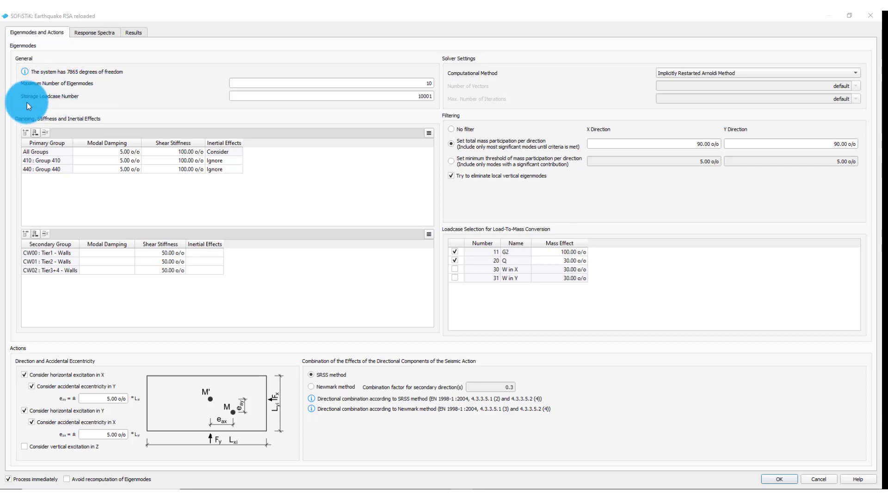
{"action": "mouse_move", "coordinate": [425, 70]}
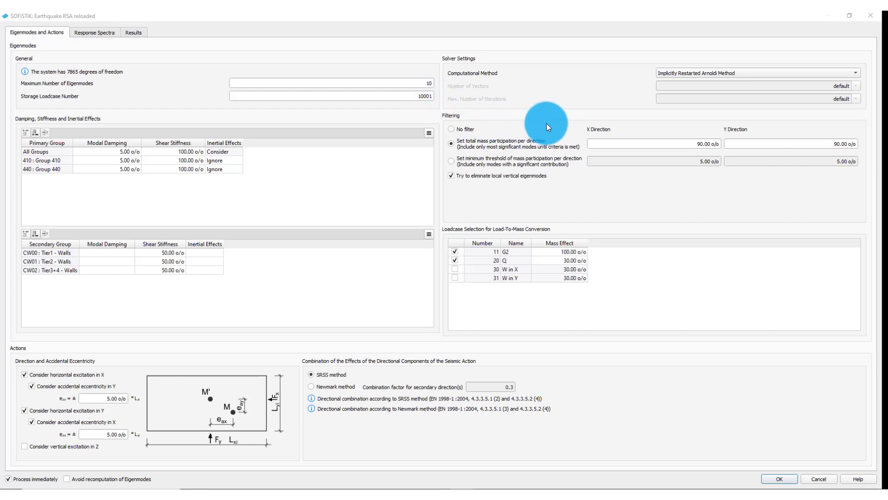
{"action": "mouse_move", "coordinate": [498, 129]}
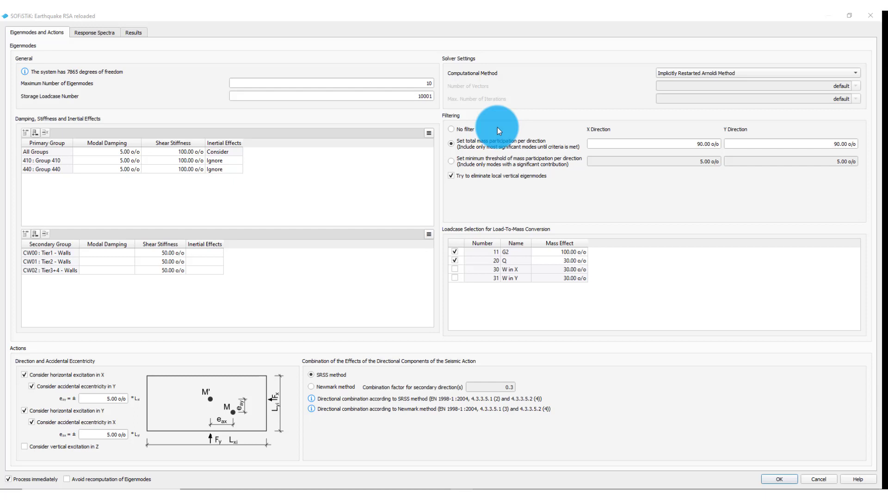
{"action": "mouse_move", "coordinate": [445, 119]}
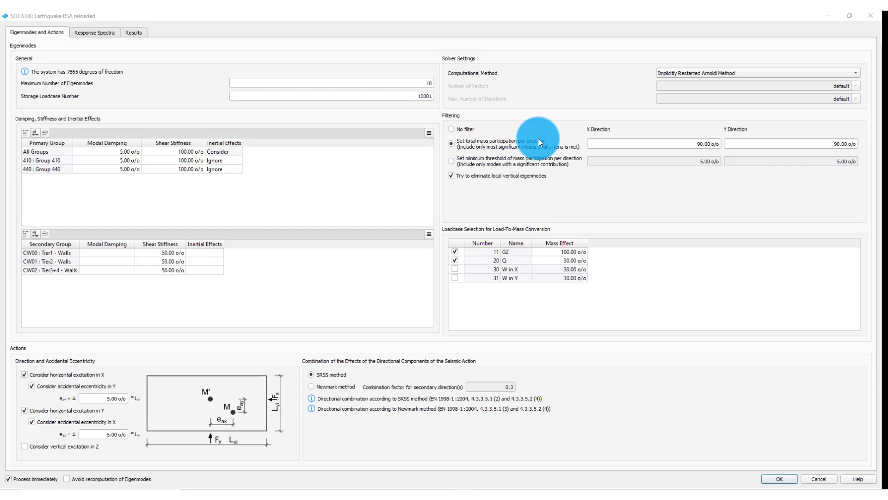
{"action": "mouse_move", "coordinate": [626, 164]}
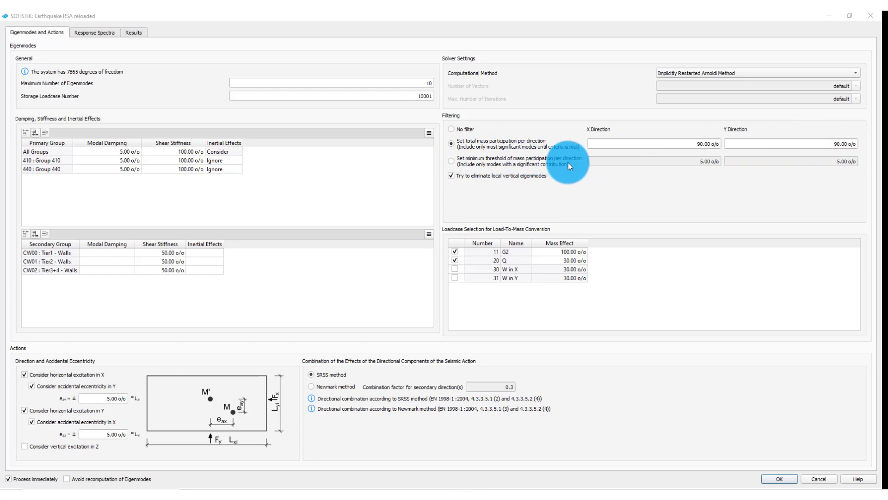
{"action": "mouse_move", "coordinate": [564, 165]}
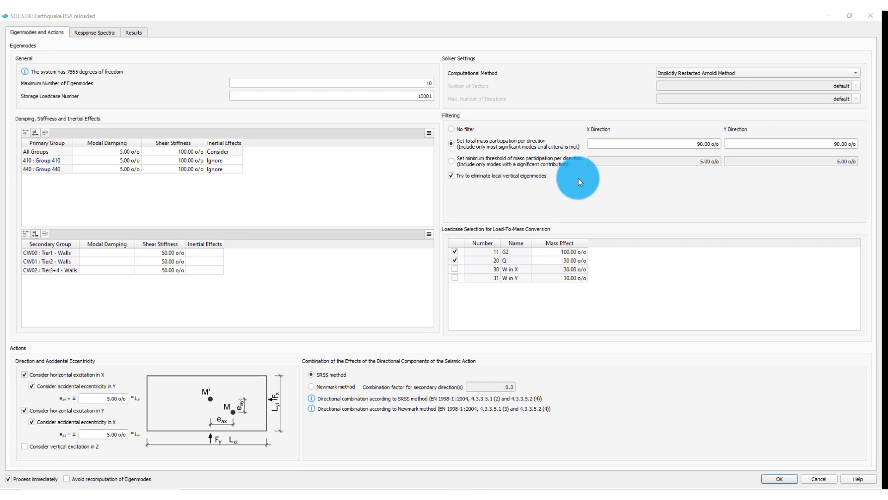
{"action": "mouse_move", "coordinate": [696, 162]}
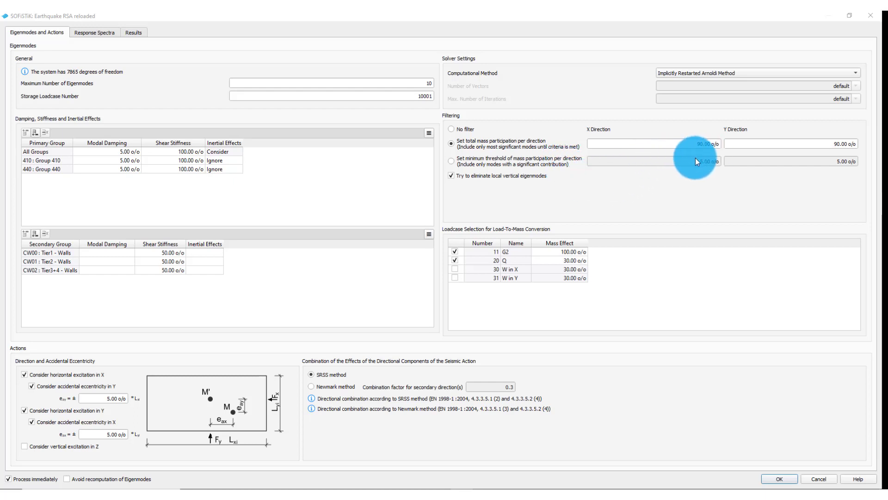
{"action": "mouse_move", "coordinate": [716, 194]}
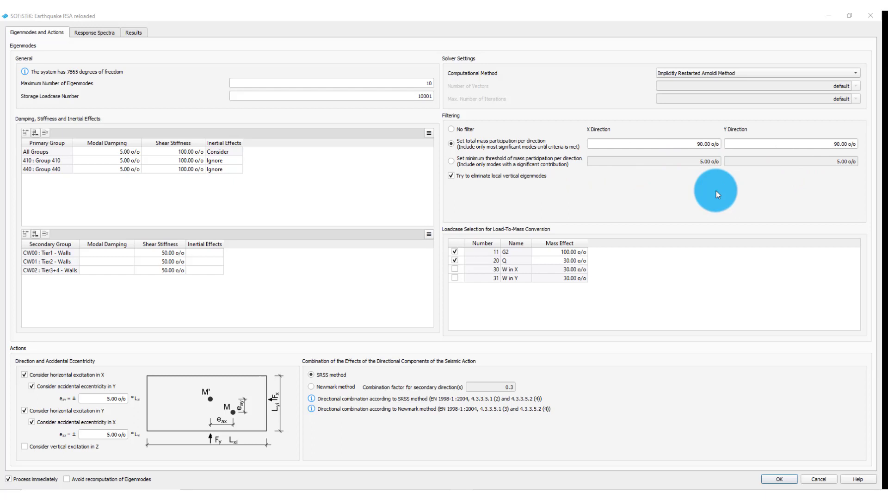
{"action": "mouse_move", "coordinate": [554, 210]}
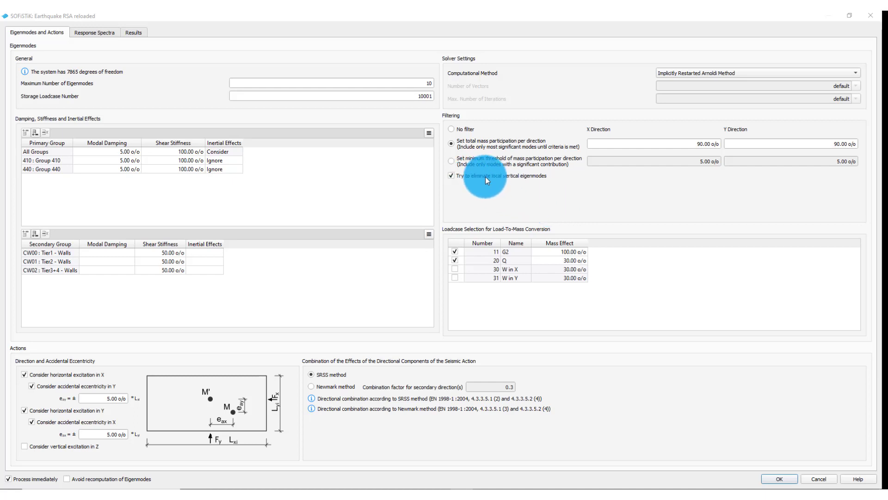
{"action": "mouse_move", "coordinate": [558, 180]}
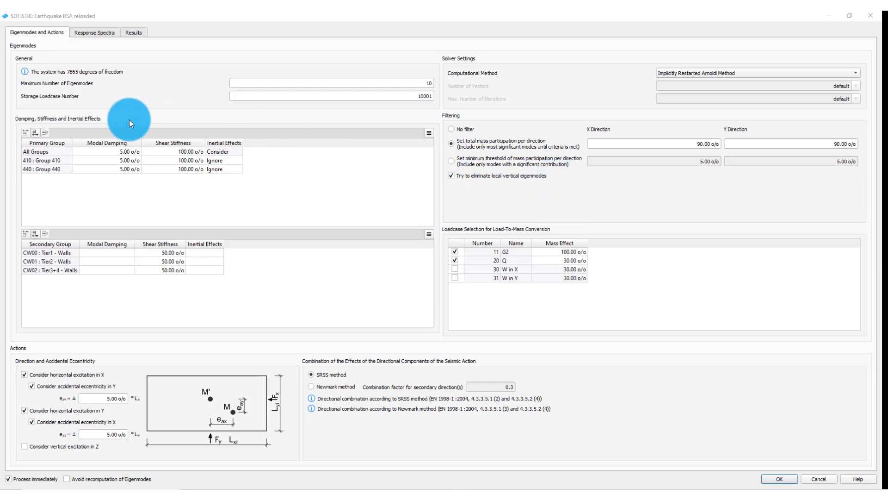
{"action": "mouse_move", "coordinate": [9, 132]}
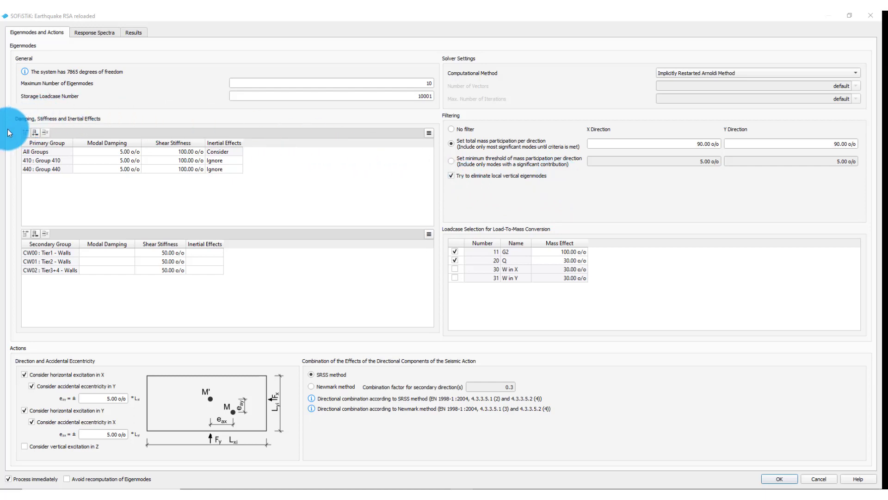
{"action": "mouse_move", "coordinate": [47, 125]}
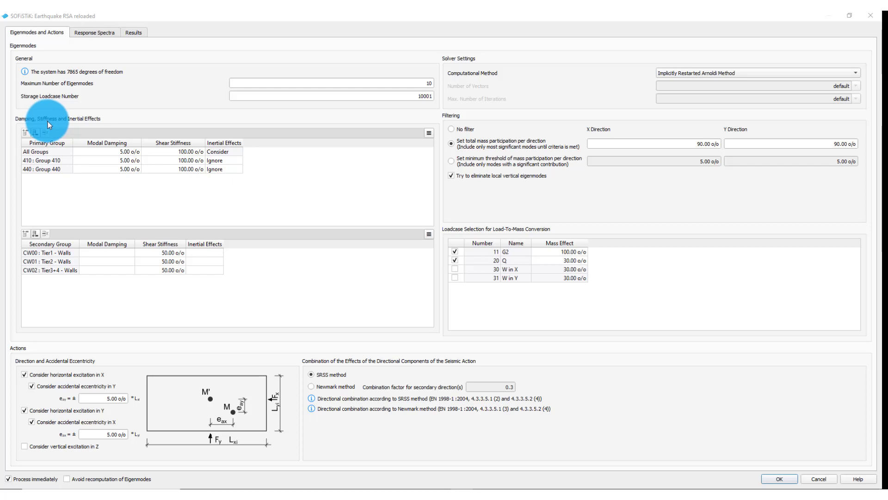
{"action": "mouse_move", "coordinate": [81, 123]}
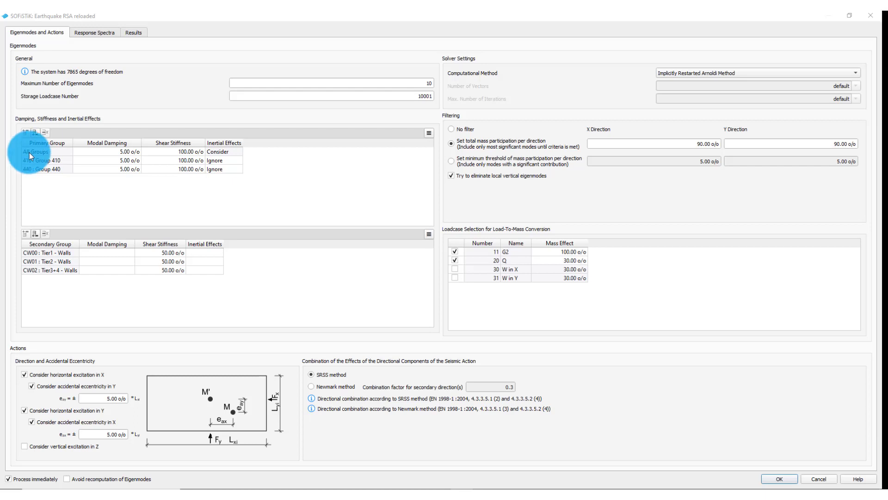
{"action": "mouse_move", "coordinate": [101, 165]}
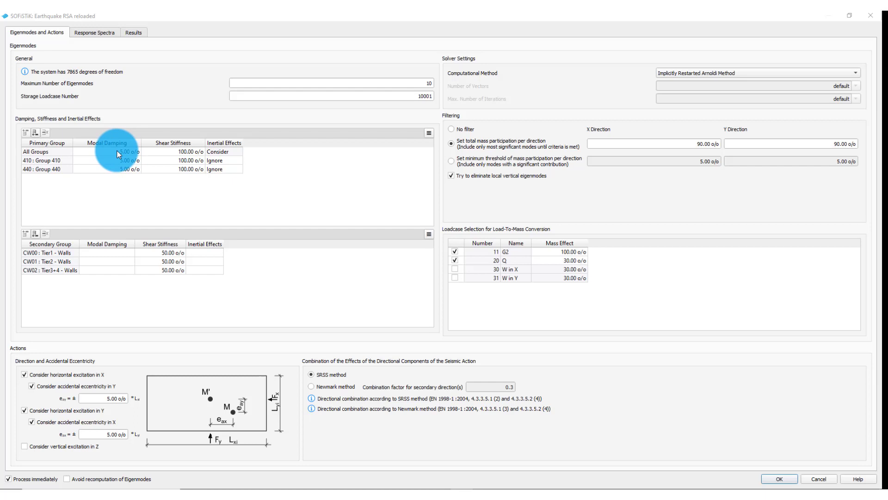
{"action": "mouse_move", "coordinate": [184, 152]}
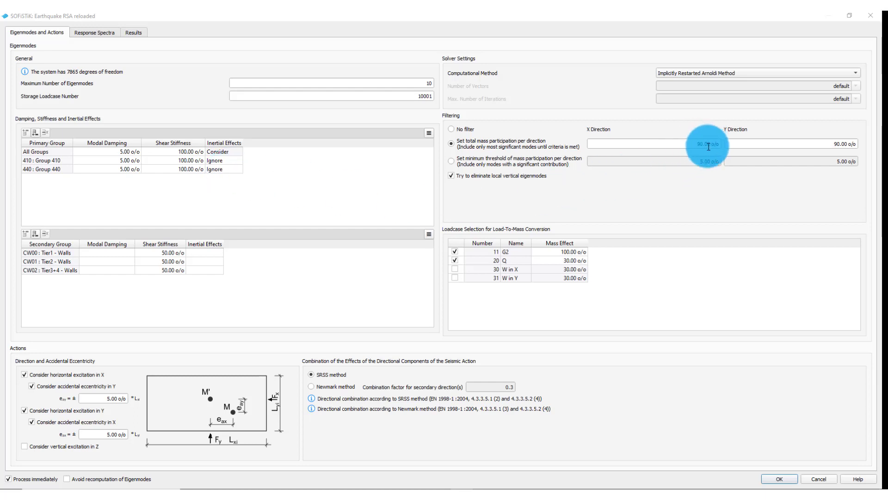
{"action": "mouse_move", "coordinate": [799, 152]}
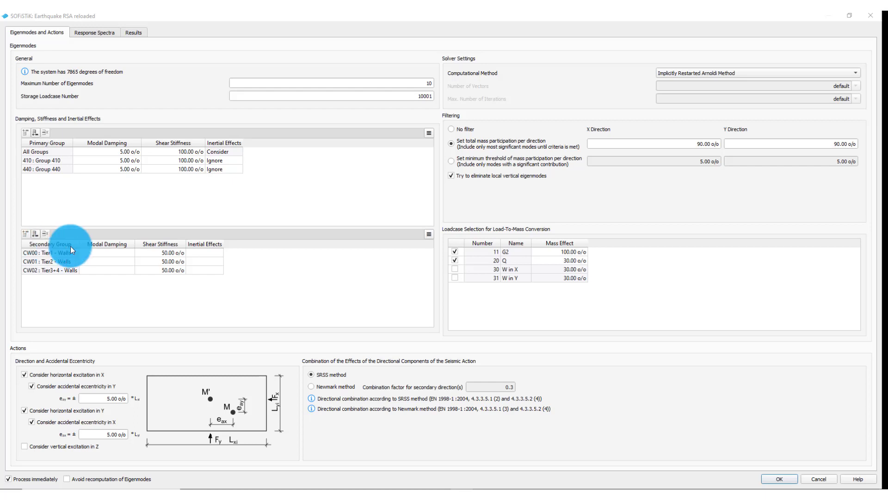
{"action": "mouse_move", "coordinate": [167, 258]}
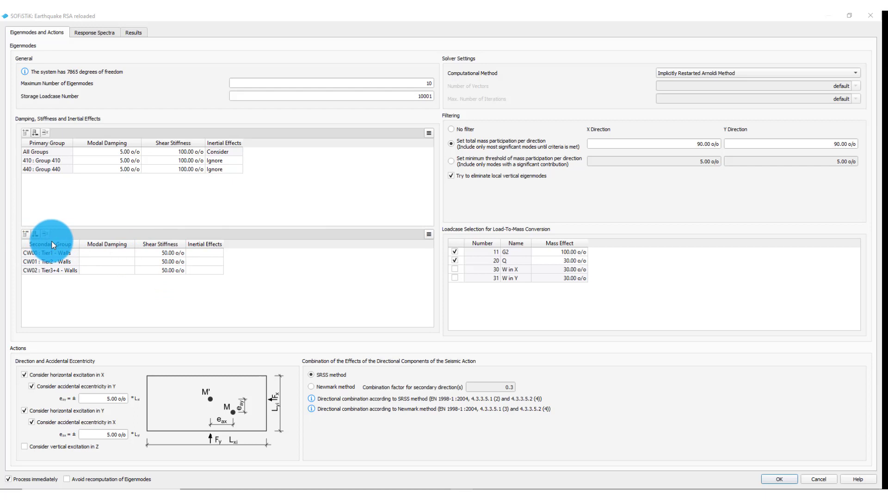
{"action": "mouse_move", "coordinate": [57, 258]}
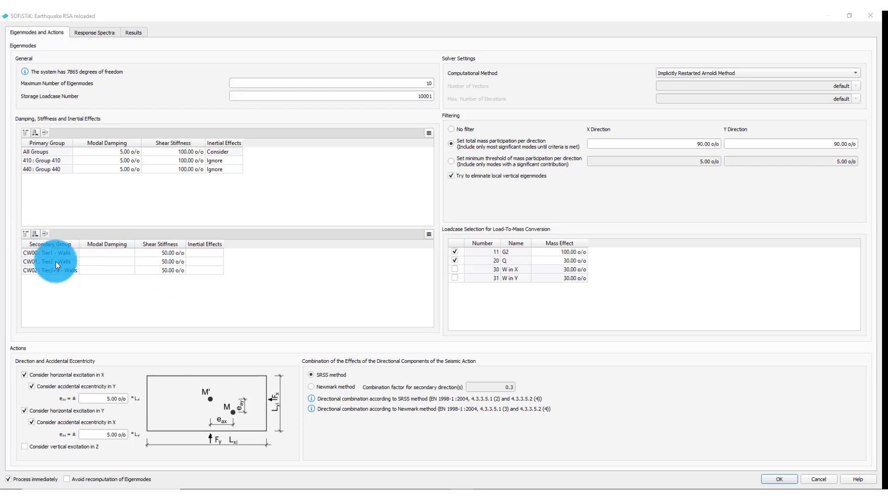
{"action": "mouse_move", "coordinate": [474, 240]}
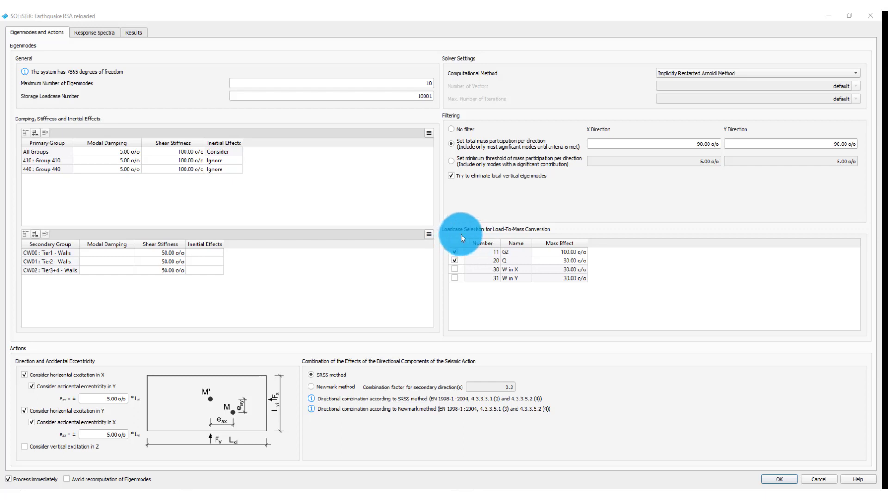
{"action": "mouse_move", "coordinate": [533, 240]}
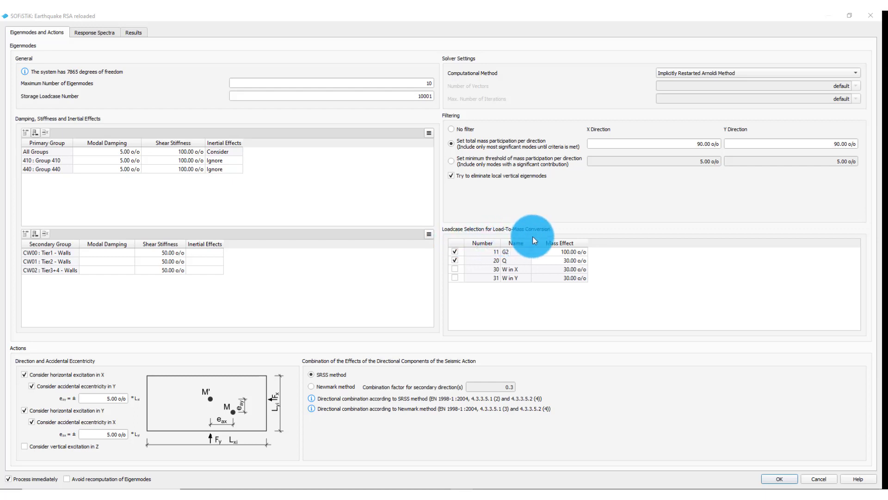
{"action": "mouse_move", "coordinate": [490, 250]}
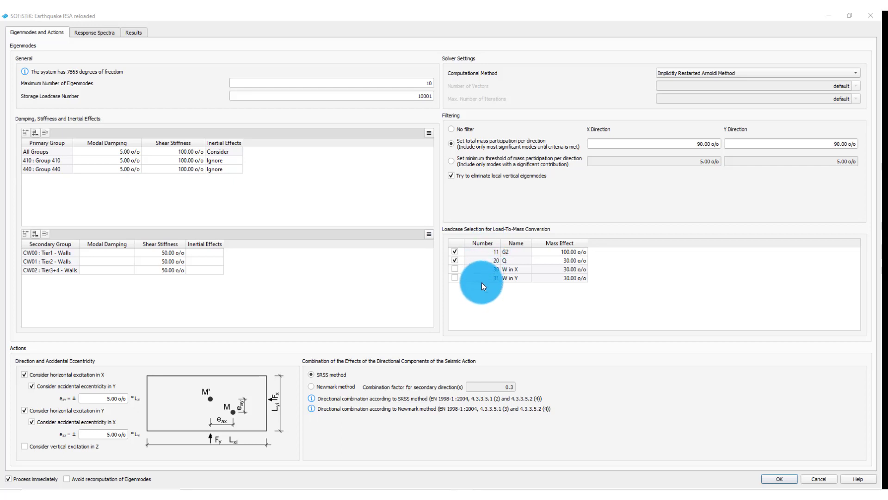
{"action": "mouse_move", "coordinate": [574, 281]}
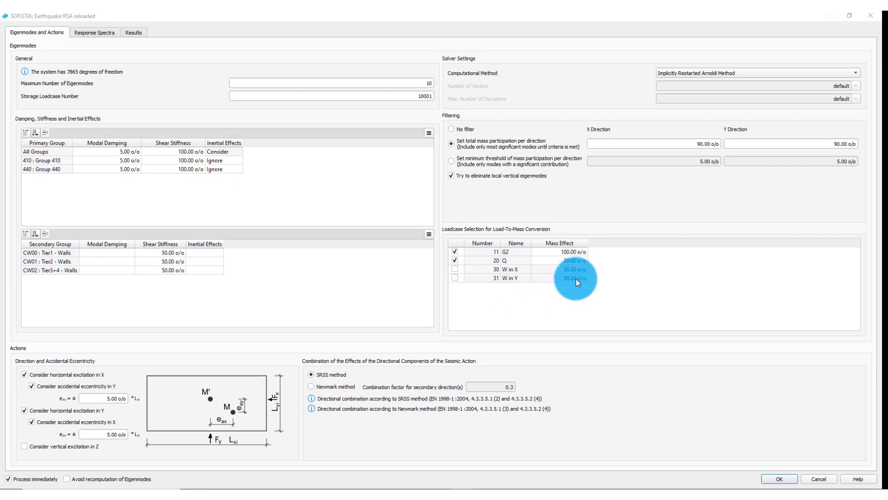
{"action": "mouse_move", "coordinate": [576, 262]}
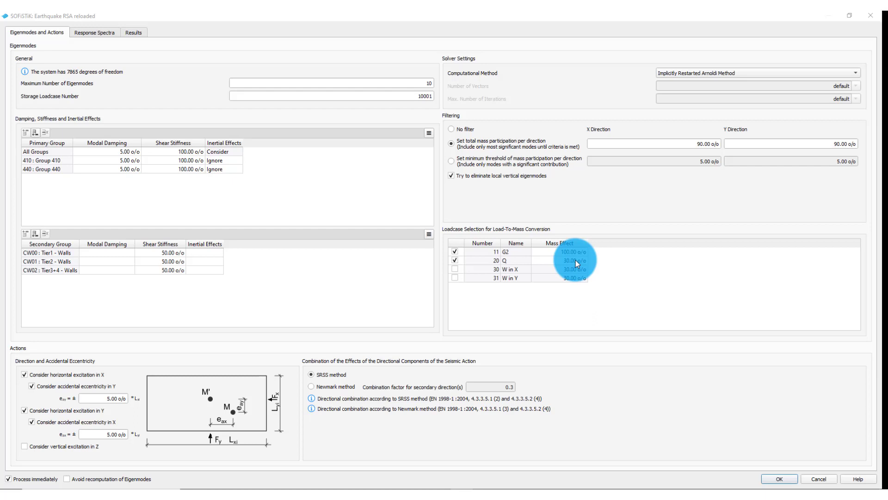
{"action": "mouse_move", "coordinate": [570, 256]}
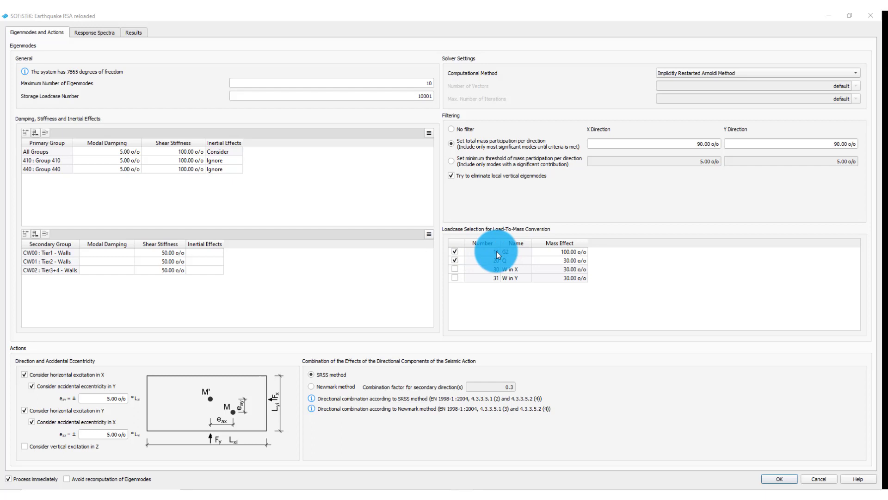
{"action": "mouse_move", "coordinate": [587, 278]}
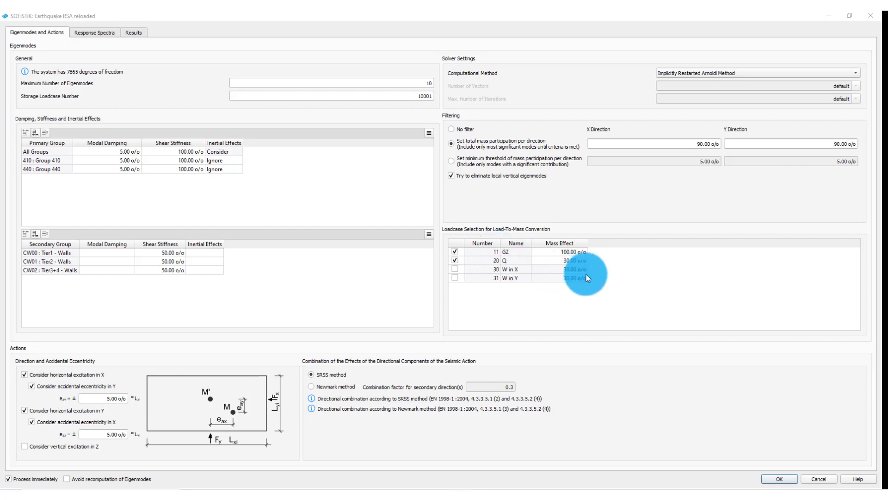
{"action": "mouse_move", "coordinate": [490, 265]}
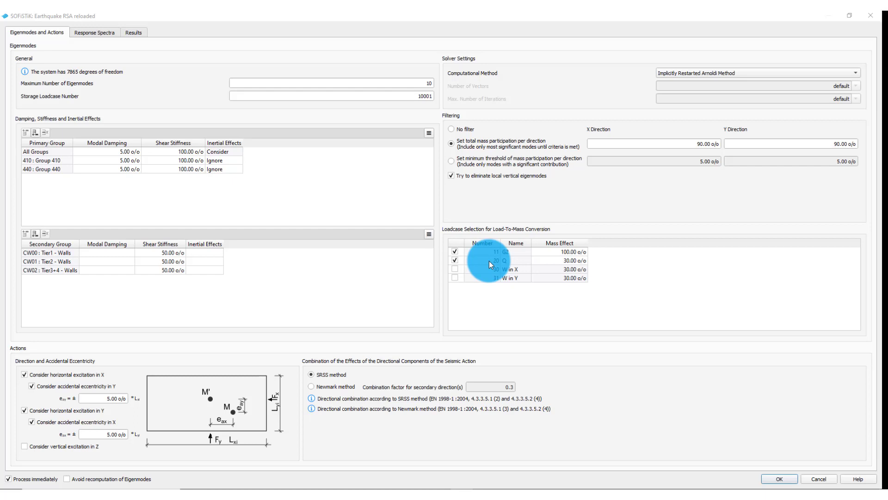
{"action": "mouse_move", "coordinate": [531, 267]}
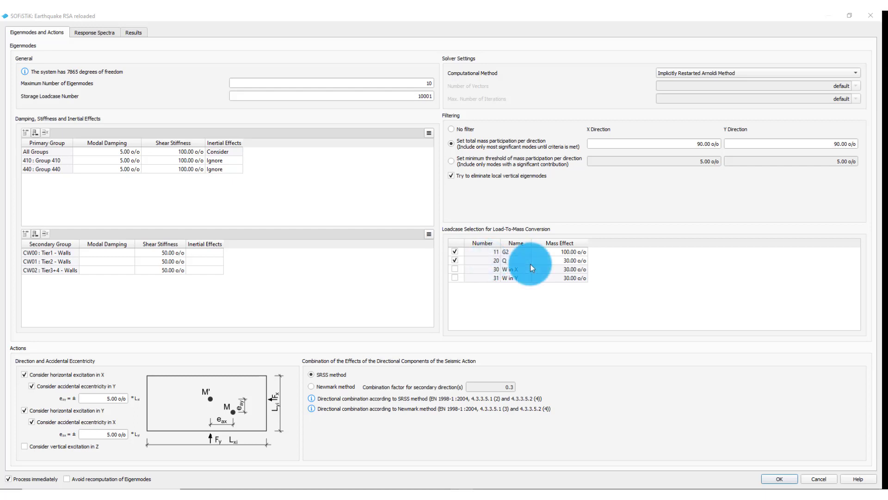
{"action": "mouse_move", "coordinate": [24, 355]}
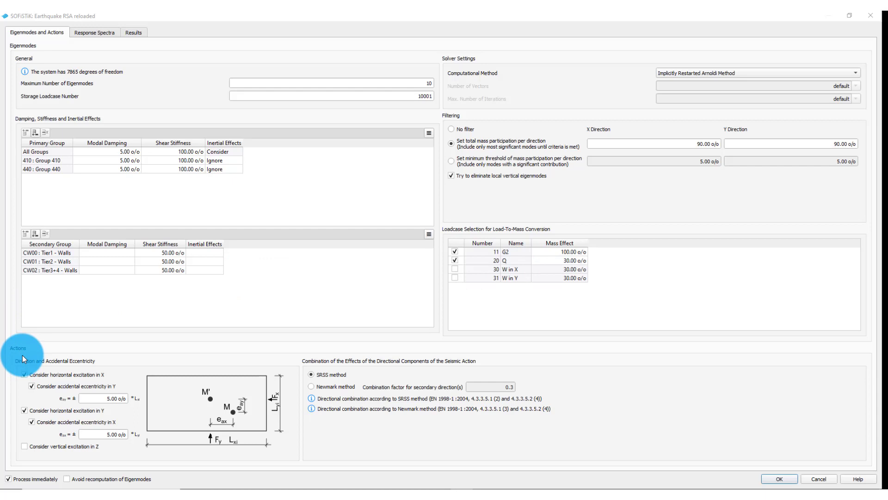
{"action": "mouse_move", "coordinate": [107, 375]}
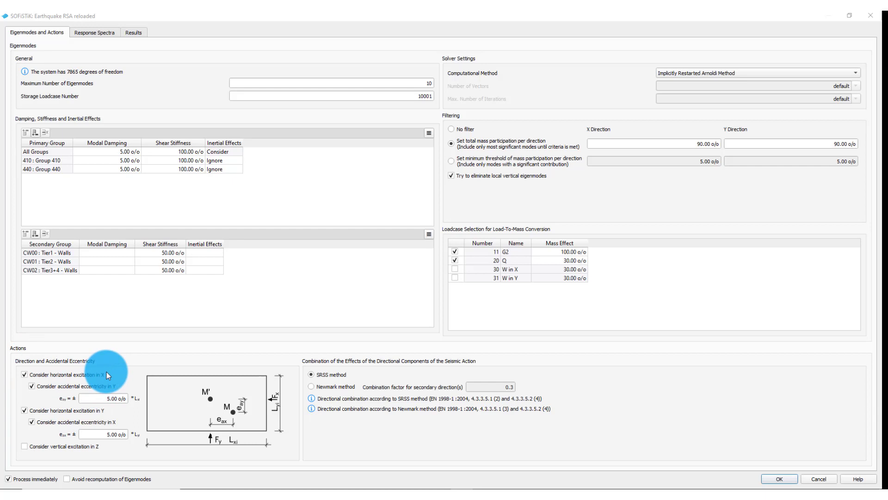
{"action": "mouse_move", "coordinate": [85, 413]}
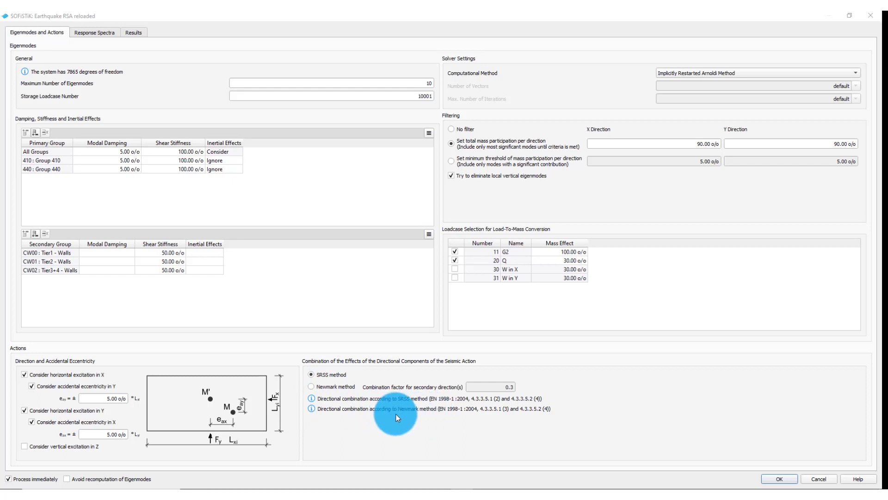
{"action": "mouse_move", "coordinate": [400, 416]}
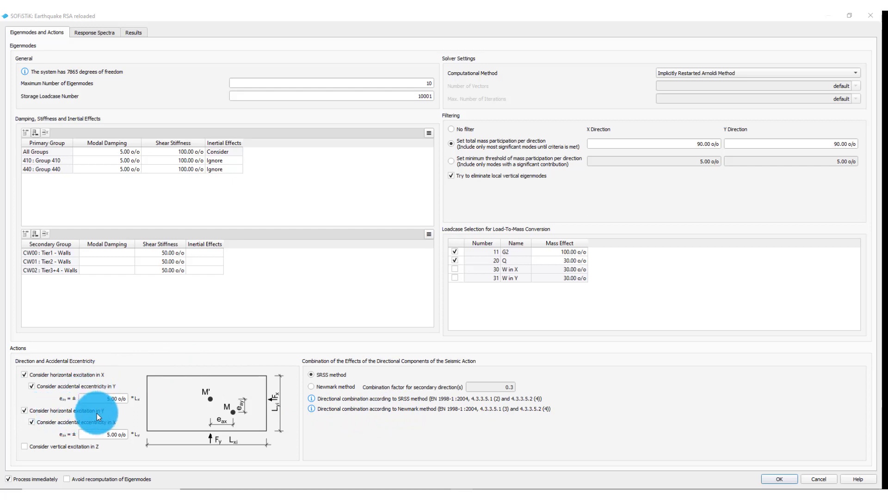
{"action": "mouse_move", "coordinate": [240, 414]}
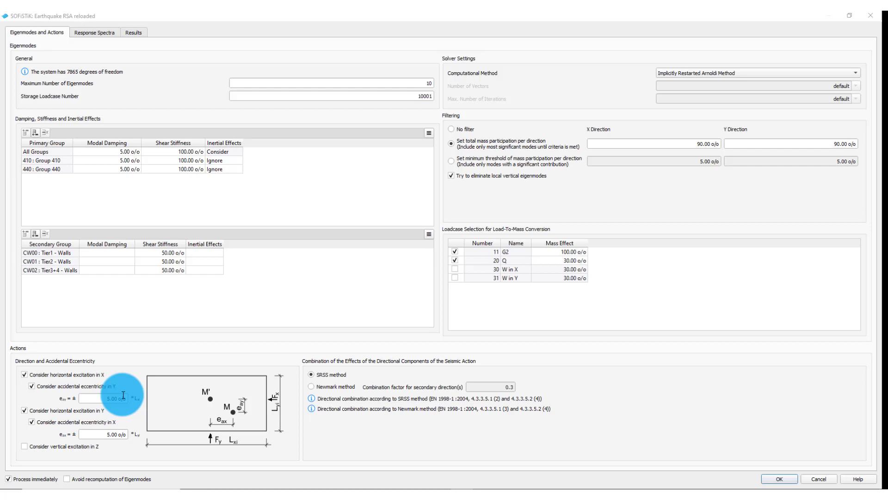
{"action": "mouse_move", "coordinate": [182, 442]}
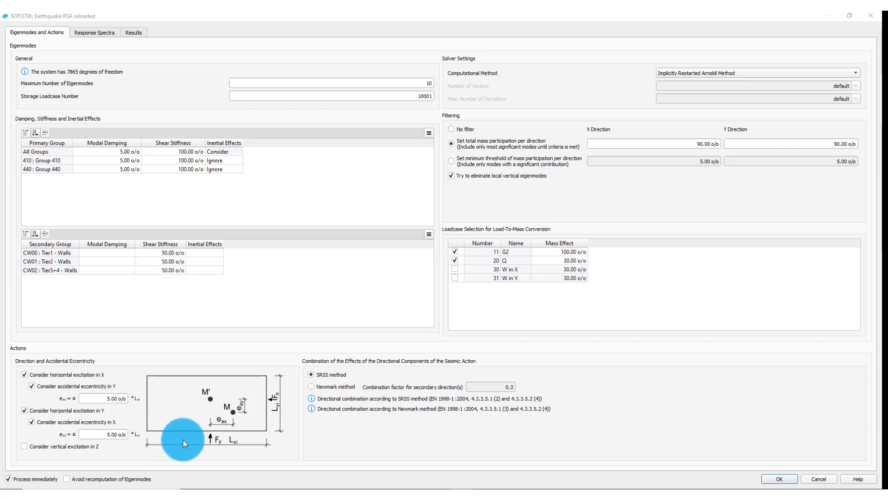
{"action": "mouse_move", "coordinate": [206, 441]}
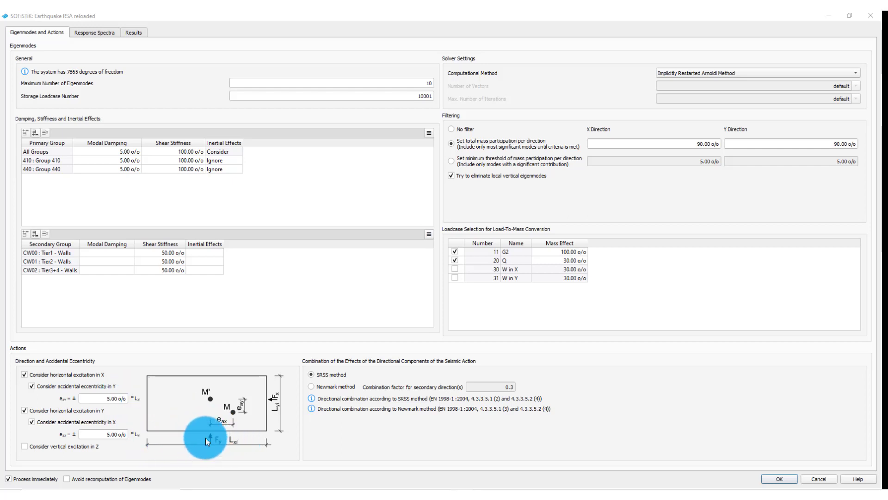
{"action": "mouse_move", "coordinate": [208, 444]}
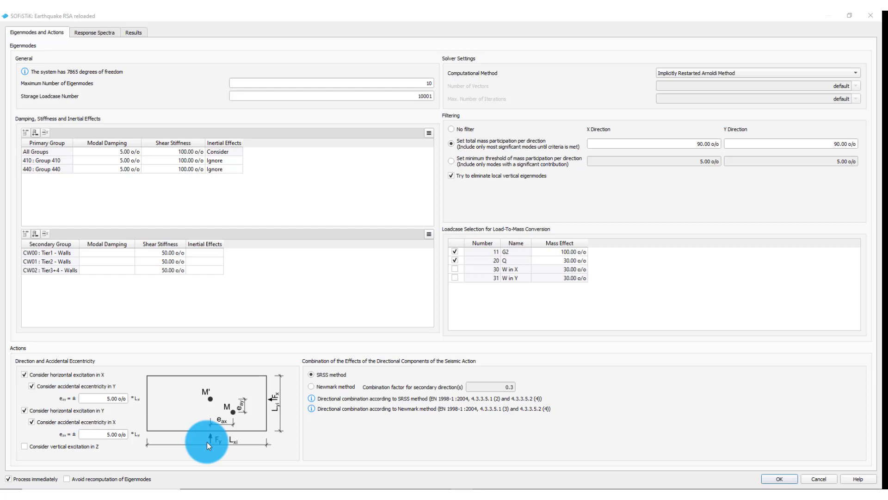
{"action": "mouse_move", "coordinate": [104, 394]}
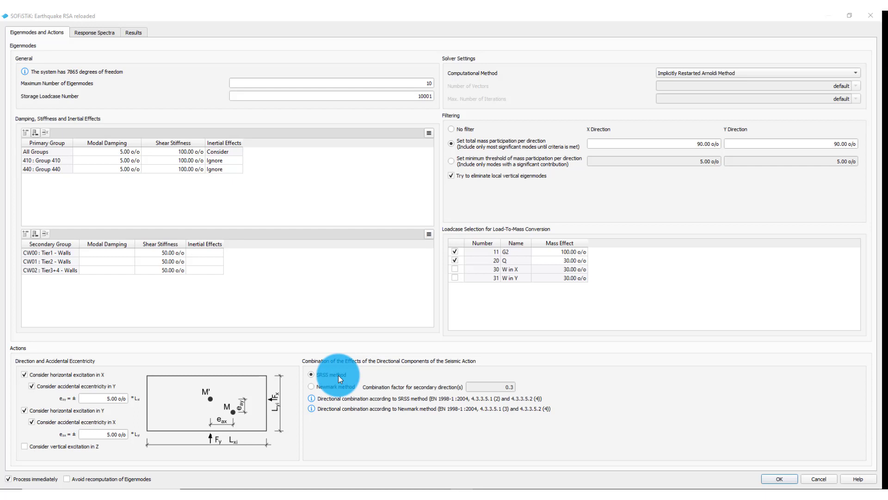
Step: Show the Response Spectra settings: EC-1 design spectrum, soil class A, behaviour factor 1.5
{"action": "left_click", "coordinate": [94, 33]}
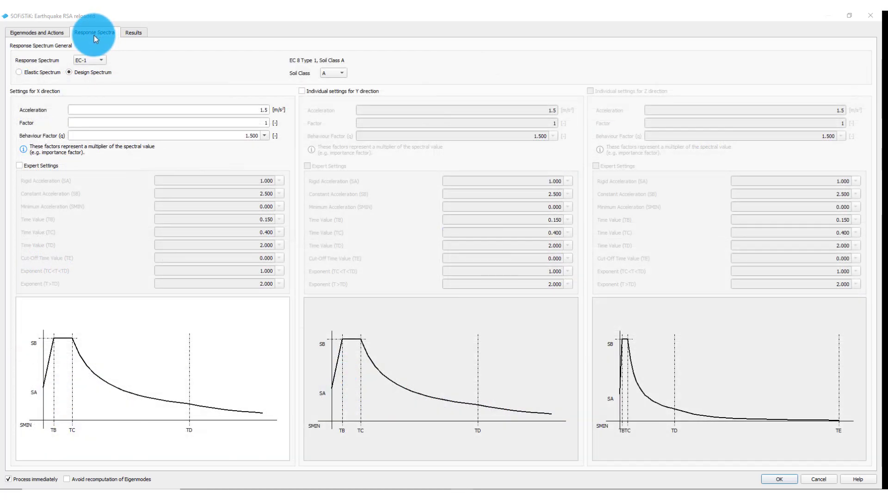
{"action": "mouse_move", "coordinate": [100, 44]}
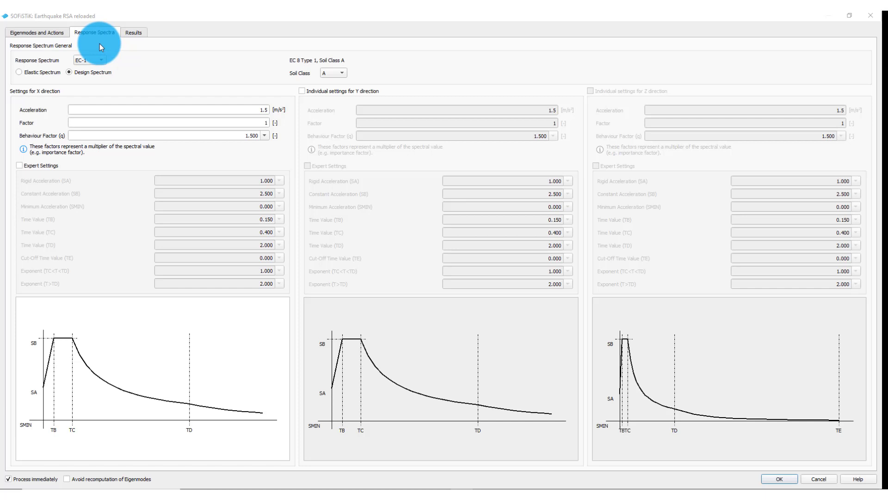
{"action": "mouse_move", "coordinate": [165, 101]}
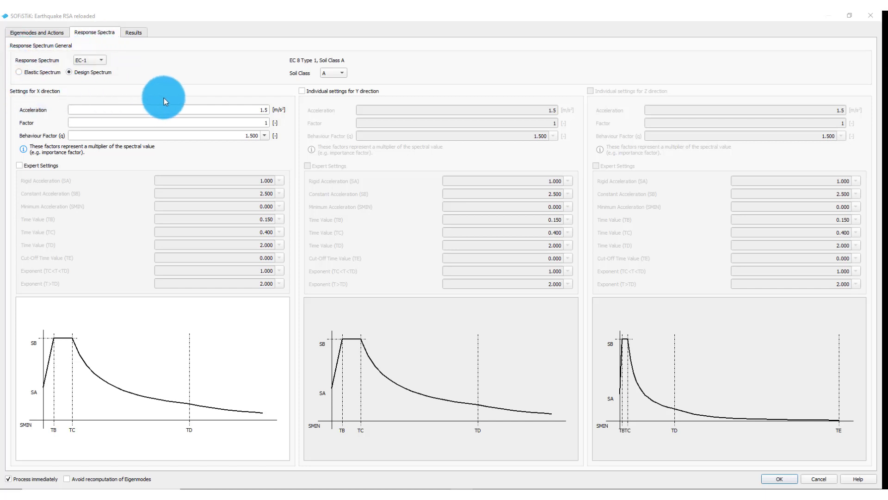
{"action": "mouse_move", "coordinate": [165, 75]}
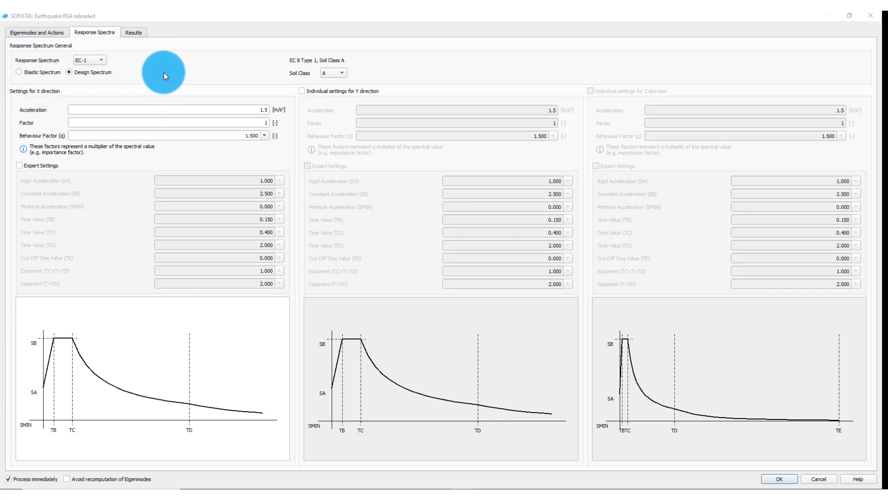
{"action": "mouse_move", "coordinate": [721, 317]}
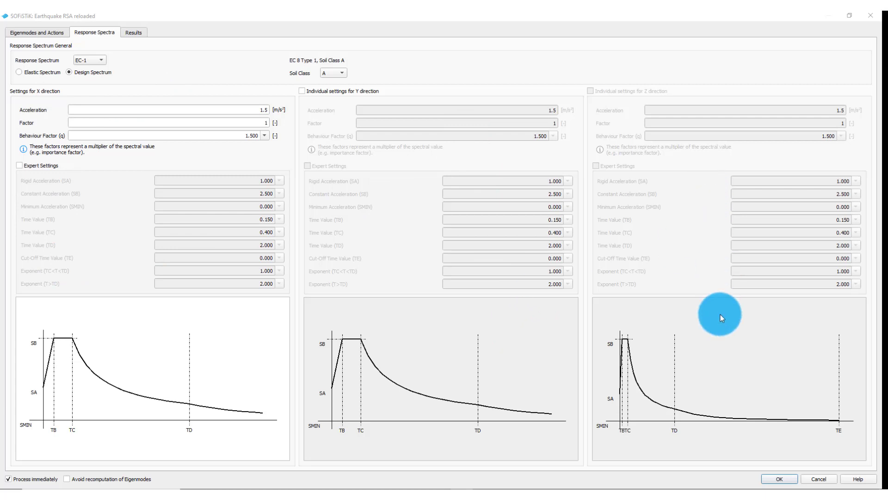
{"action": "mouse_move", "coordinate": [629, 107]}
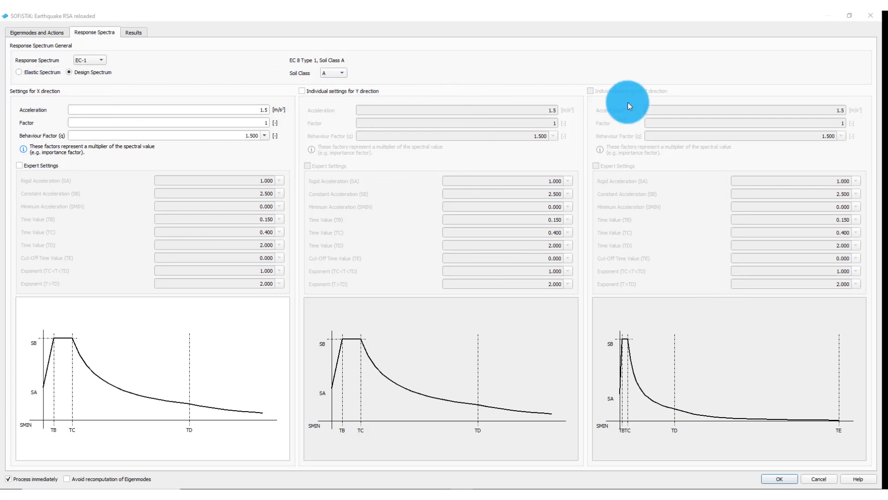
{"action": "mouse_move", "coordinate": [506, 95]}
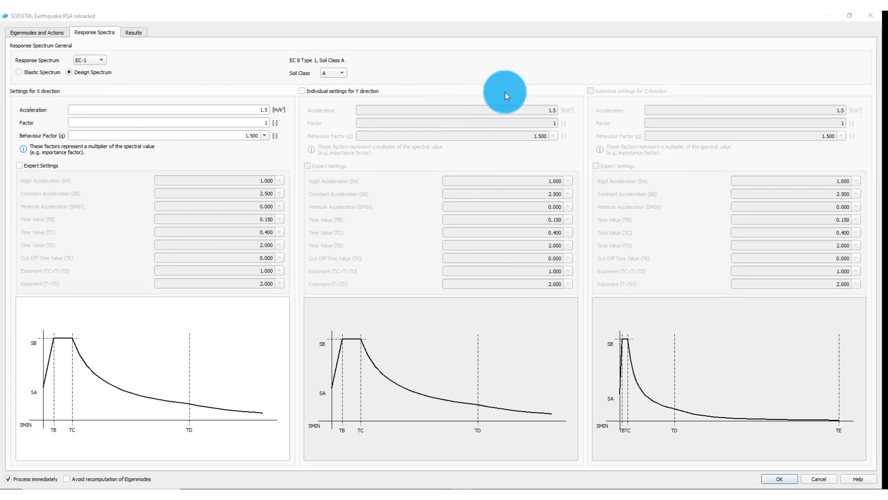
{"action": "mouse_move", "coordinate": [49, 50]}
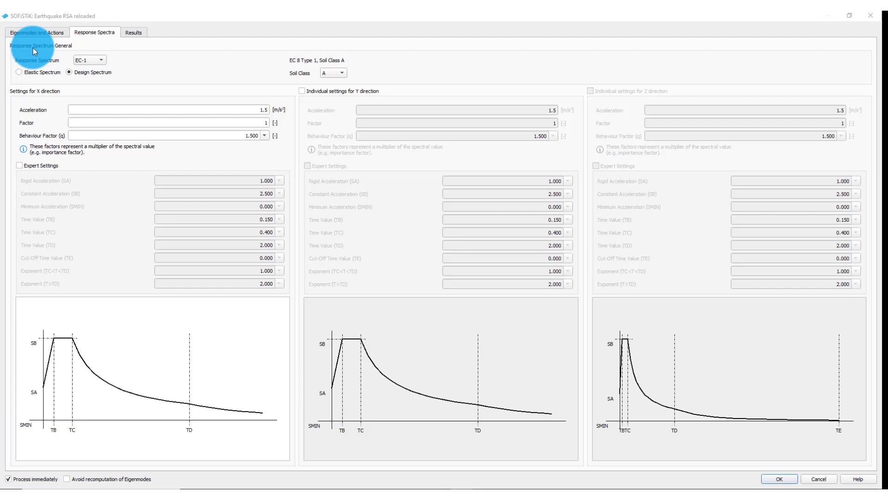
{"action": "mouse_move", "coordinate": [91, 74]}
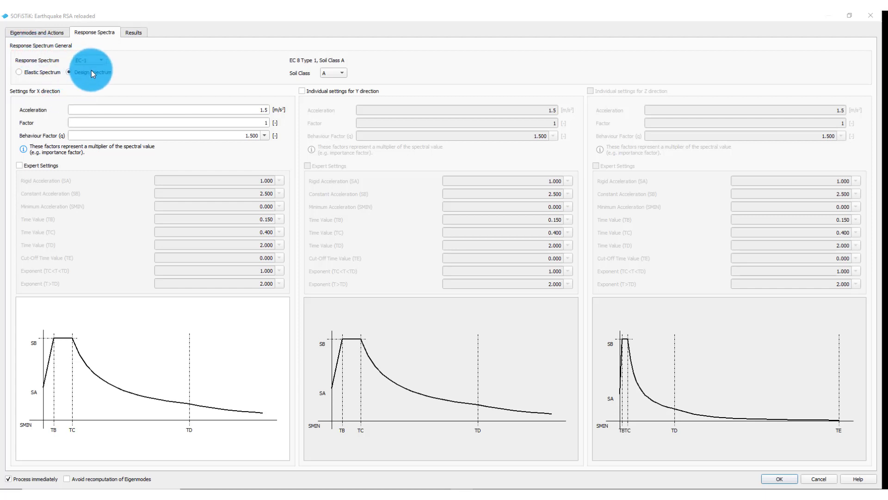
{"action": "mouse_move", "coordinate": [314, 102]}
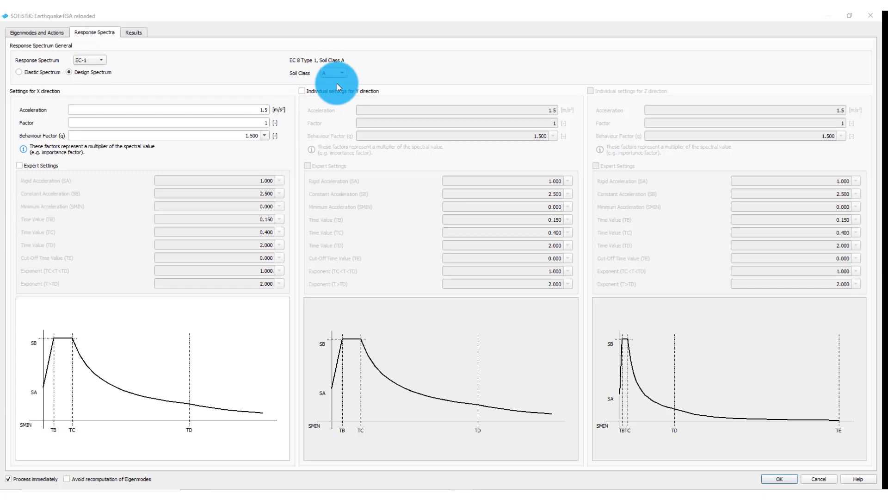
{"action": "mouse_move", "coordinate": [225, 234]}
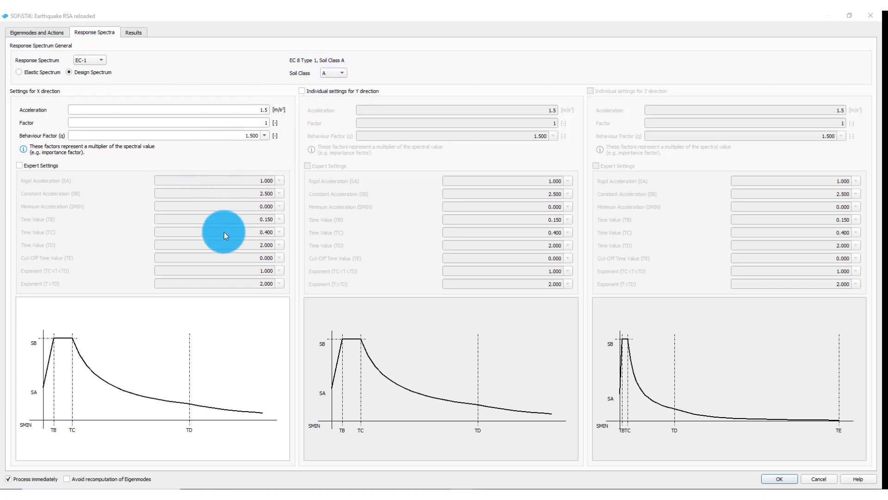
{"action": "mouse_move", "coordinate": [225, 307]}
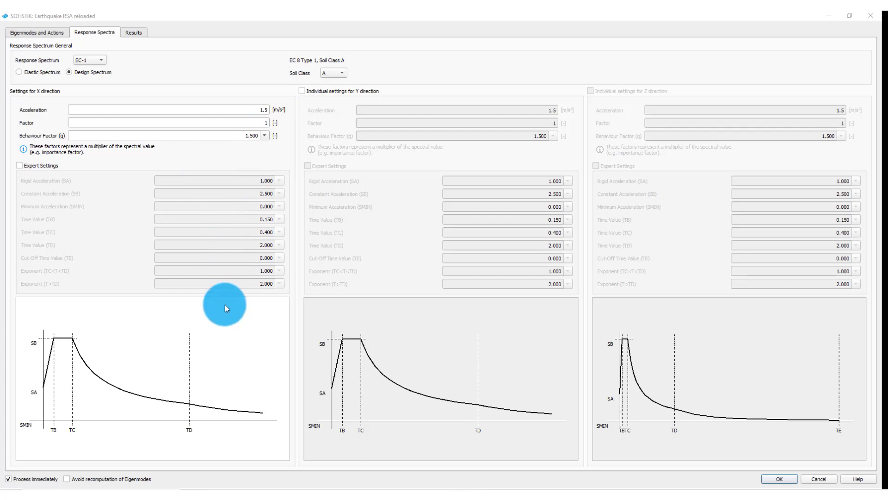
{"action": "mouse_move", "coordinate": [205, 243]}
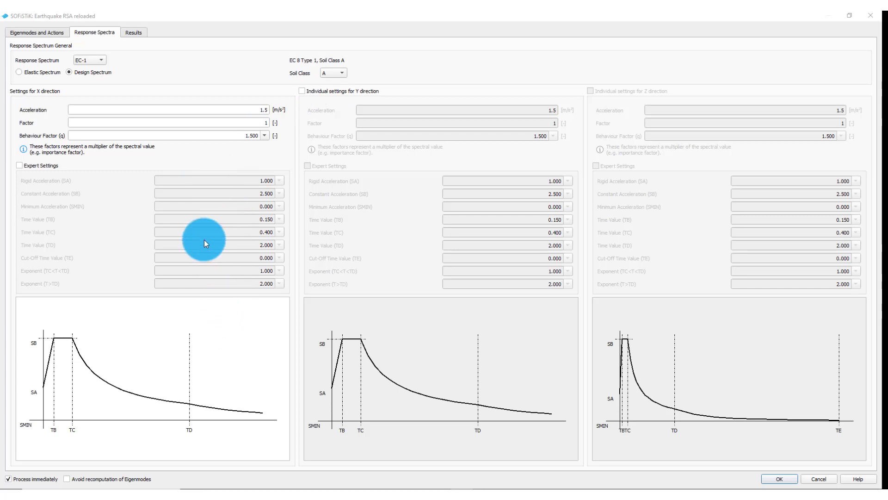
{"action": "mouse_move", "coordinate": [62, 101]}
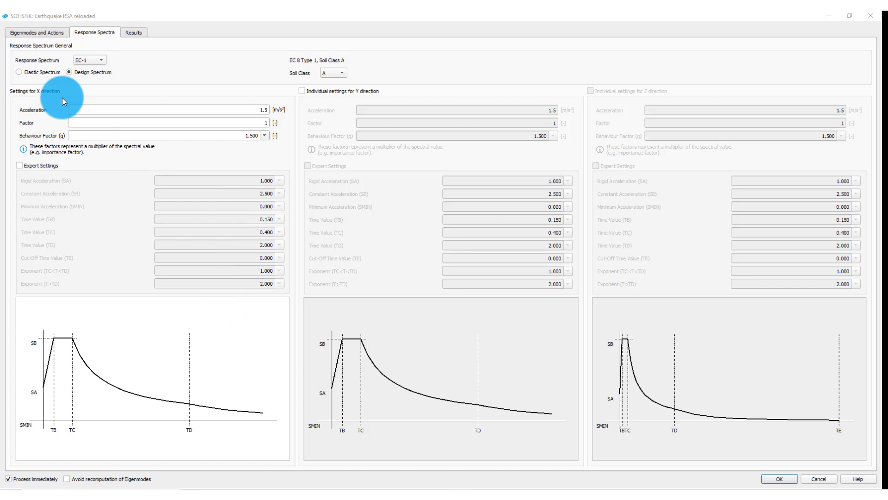
{"action": "mouse_move", "coordinate": [50, 100]}
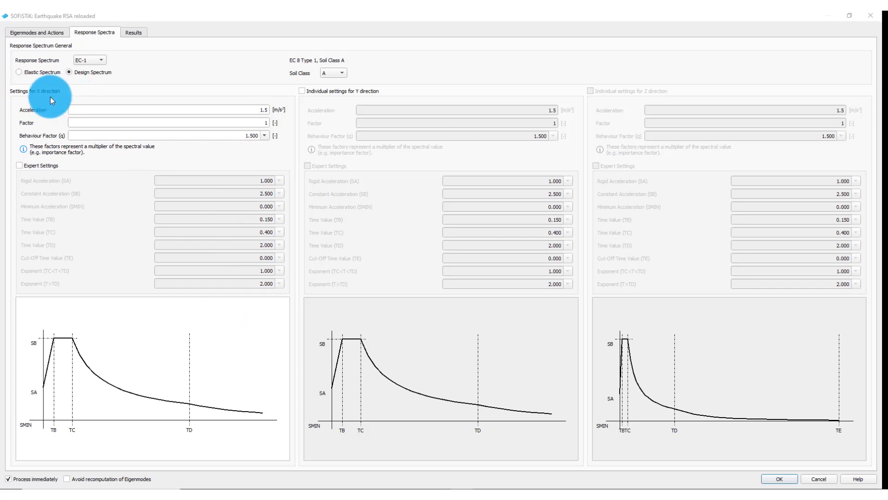
{"action": "mouse_move", "coordinate": [345, 112]}
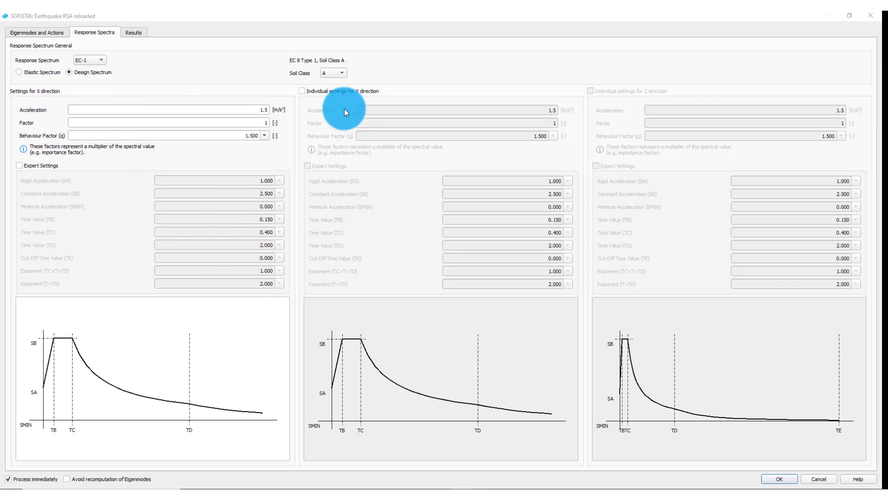
{"action": "mouse_move", "coordinate": [372, 110]}
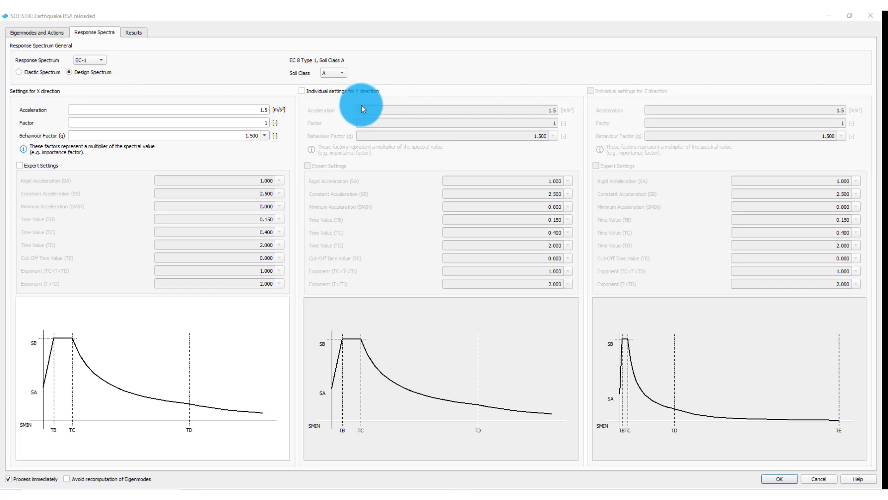
{"action": "mouse_move", "coordinate": [442, 205]}
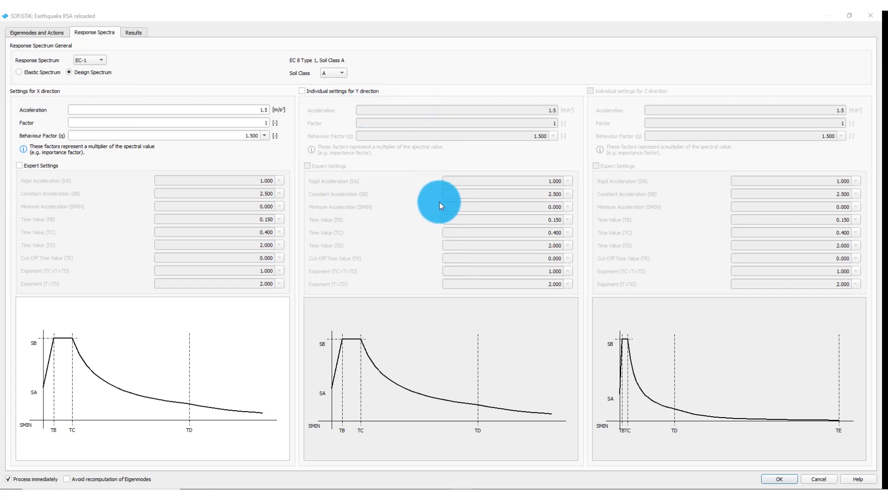
{"action": "mouse_move", "coordinate": [433, 157]}
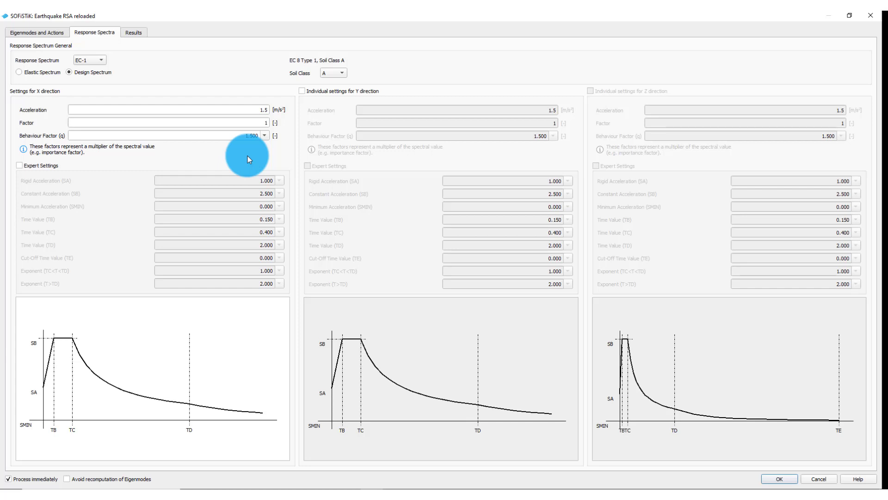
Step: Show the Results settings with CQC superposition and node, beam and storey result types
{"action": "left_click", "coordinate": [134, 32]}
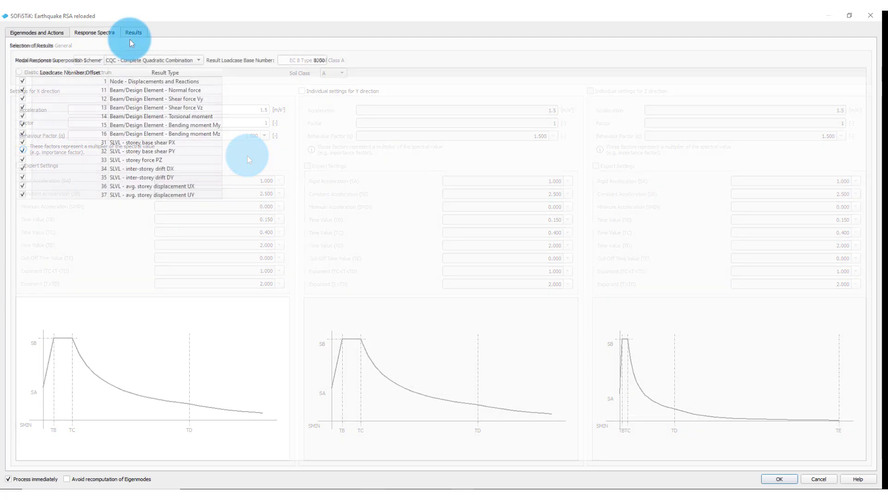
{"action": "left_click", "coordinate": [133, 32]}
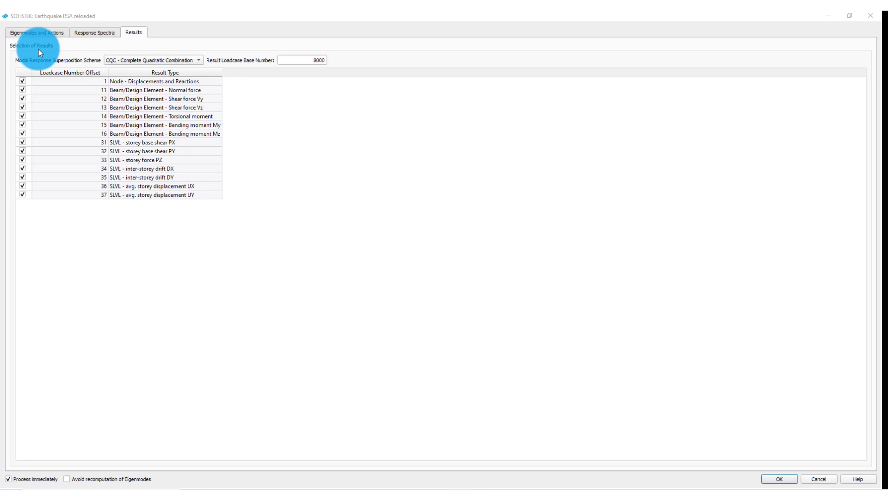
{"action": "mouse_move", "coordinate": [220, 63]}
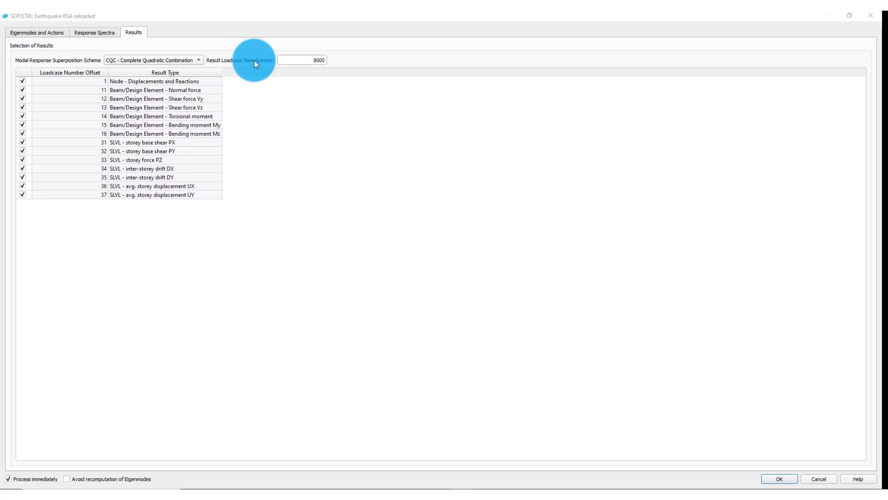
{"action": "mouse_move", "coordinate": [243, 64]}
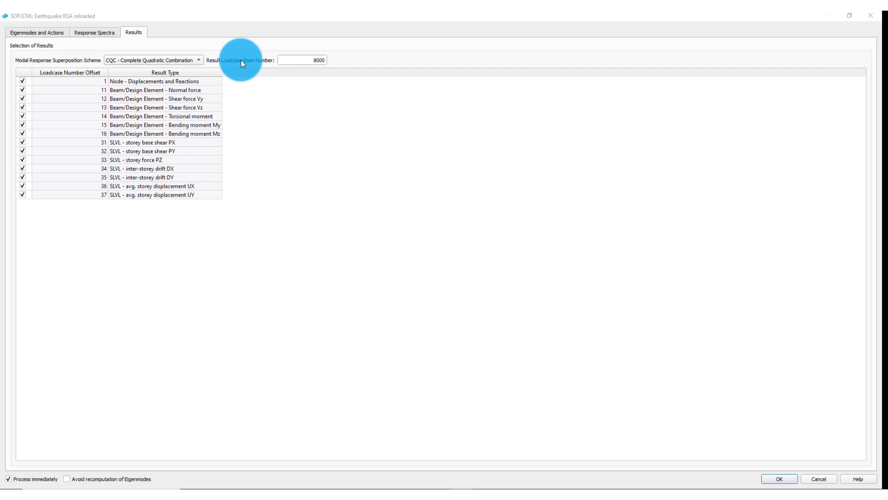
{"action": "mouse_move", "coordinate": [175, 77]}
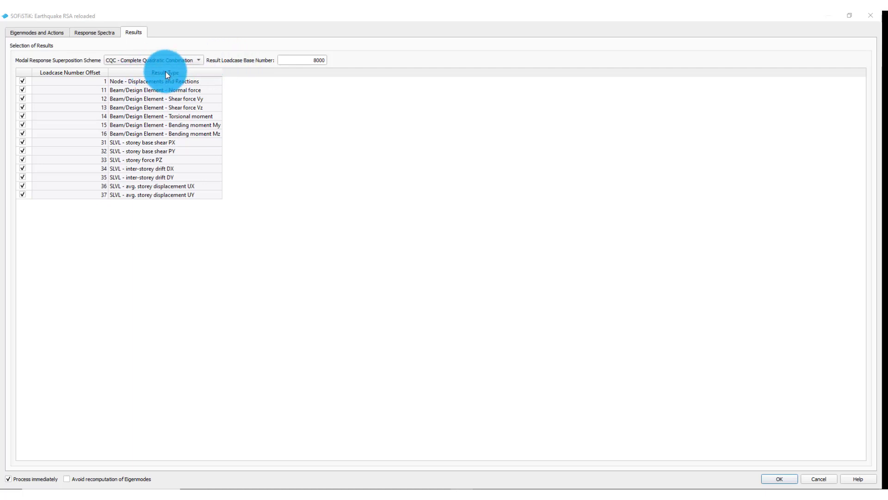
{"action": "mouse_move", "coordinate": [79, 74]}
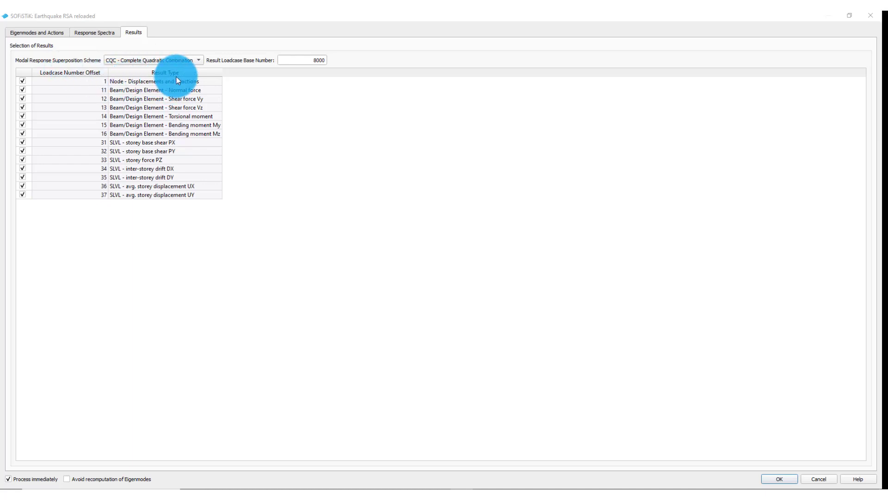
{"action": "mouse_move", "coordinate": [78, 77]}
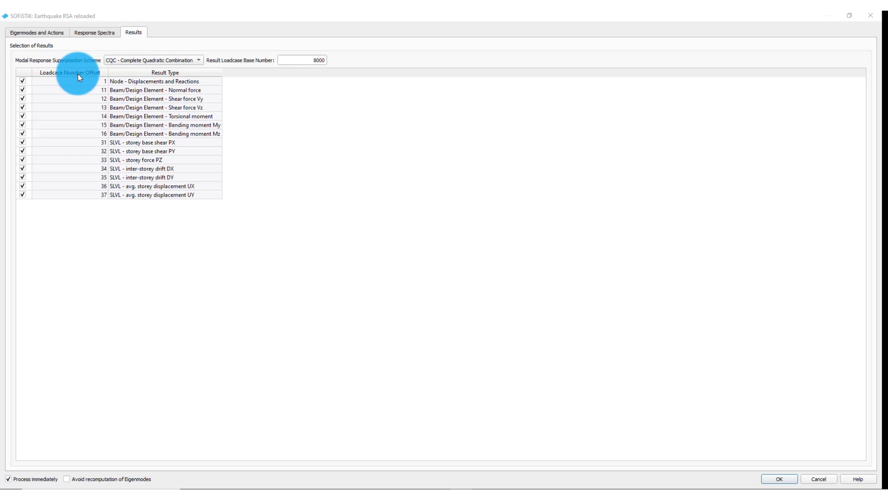
{"action": "mouse_move", "coordinate": [84, 183]}
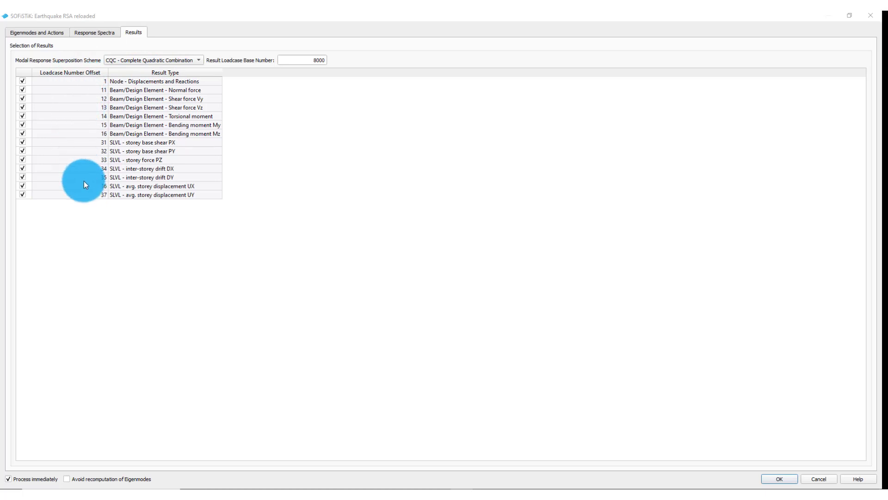
{"action": "mouse_move", "coordinate": [19, 248]}
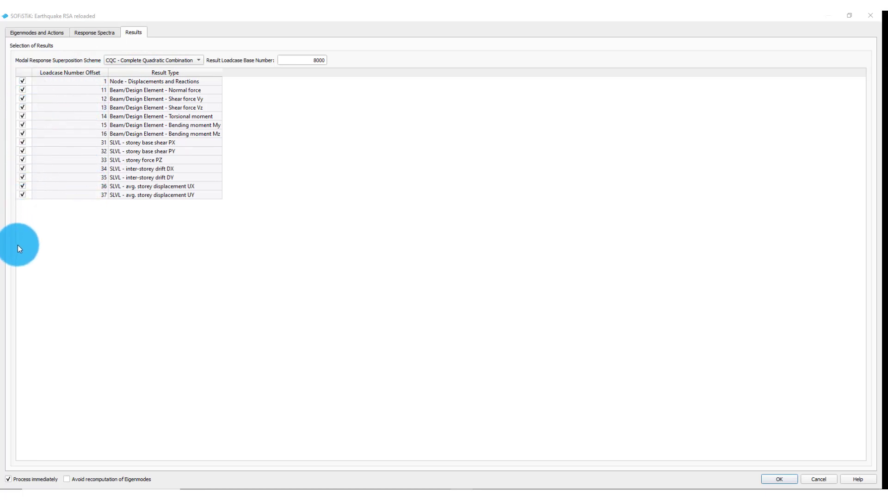
{"action": "mouse_move", "coordinate": [67, 270]}
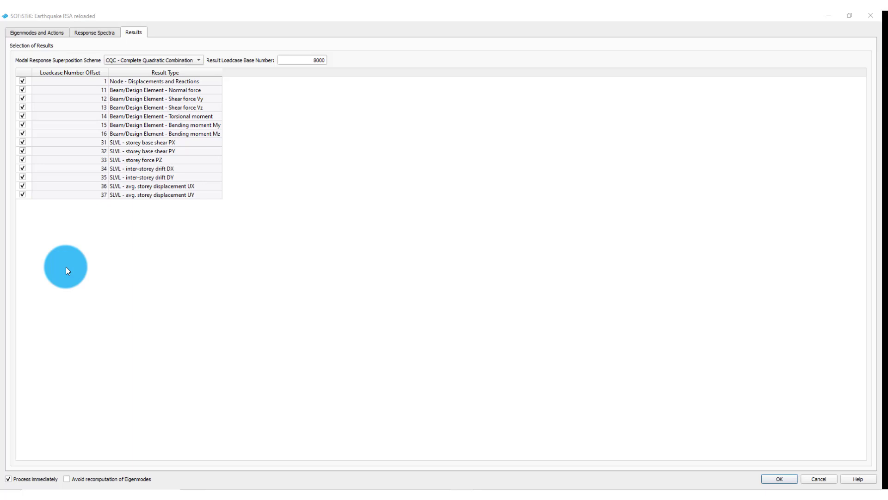
{"action": "mouse_move", "coordinate": [32, 70]}
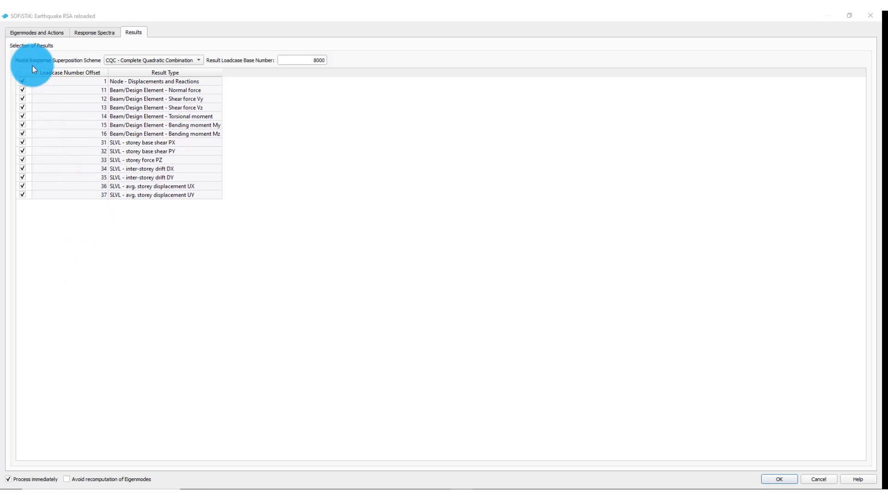
{"action": "mouse_move", "coordinate": [56, 72]}
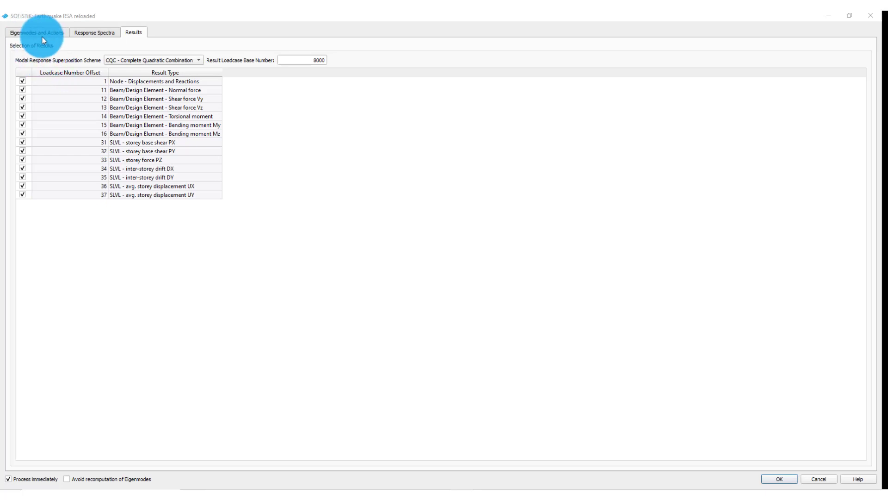
{"action": "mouse_move", "coordinate": [54, 64]}
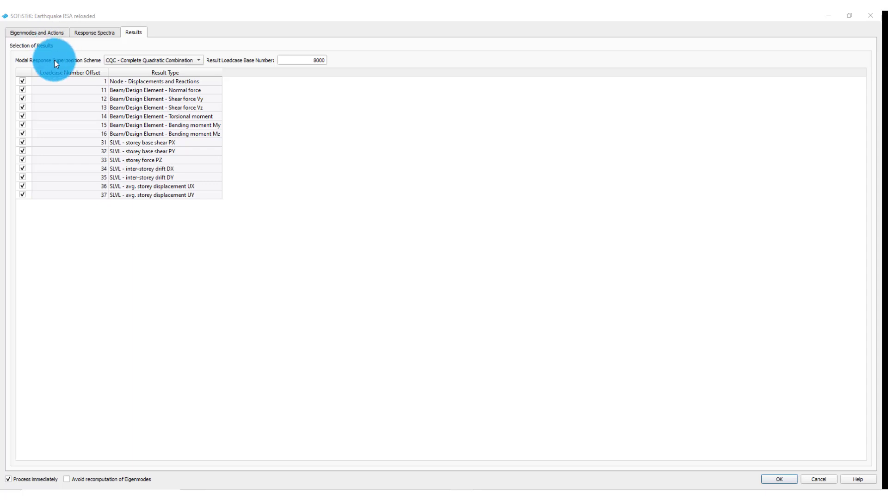
{"action": "mouse_move", "coordinate": [95, 68]}
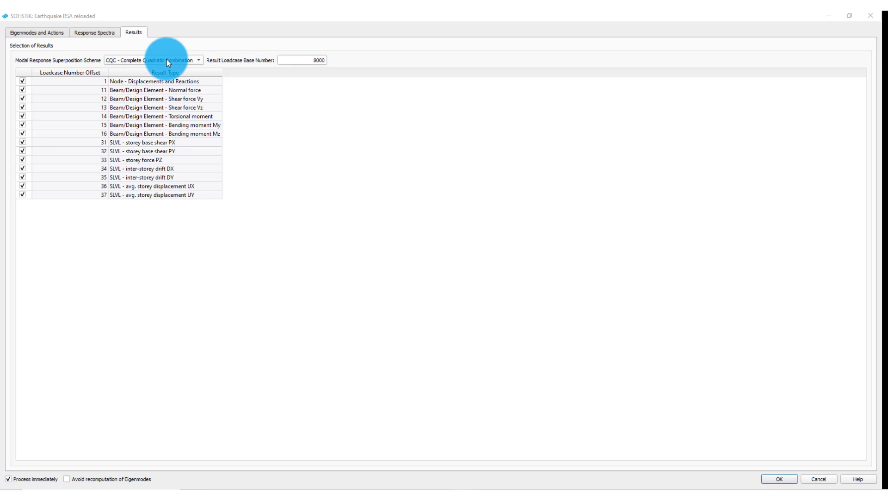
{"action": "mouse_move", "coordinate": [192, 61]}
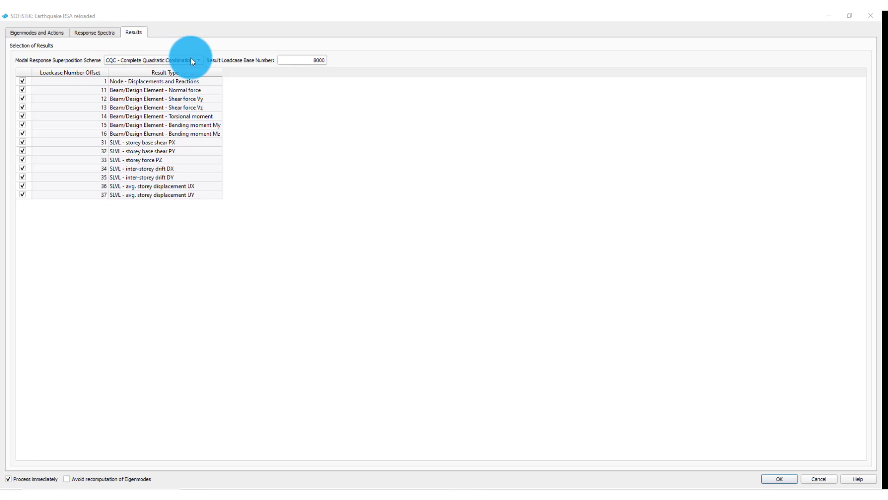
{"action": "left_click", "coordinate": [197, 60]}
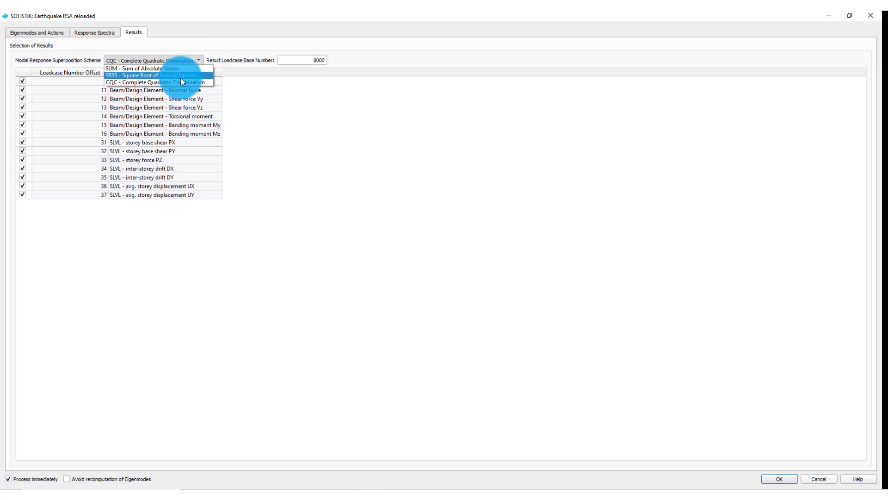
{"action": "mouse_move", "coordinate": [158, 68]}
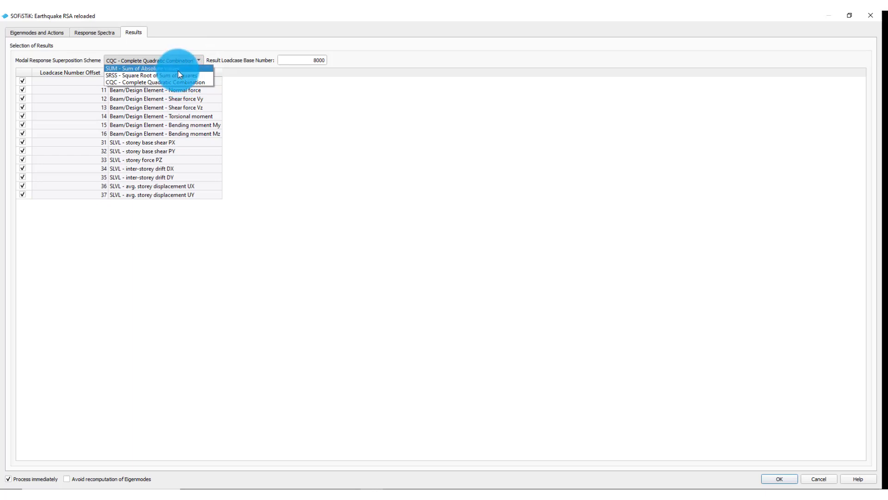
{"action": "mouse_move", "coordinate": [230, 53]}
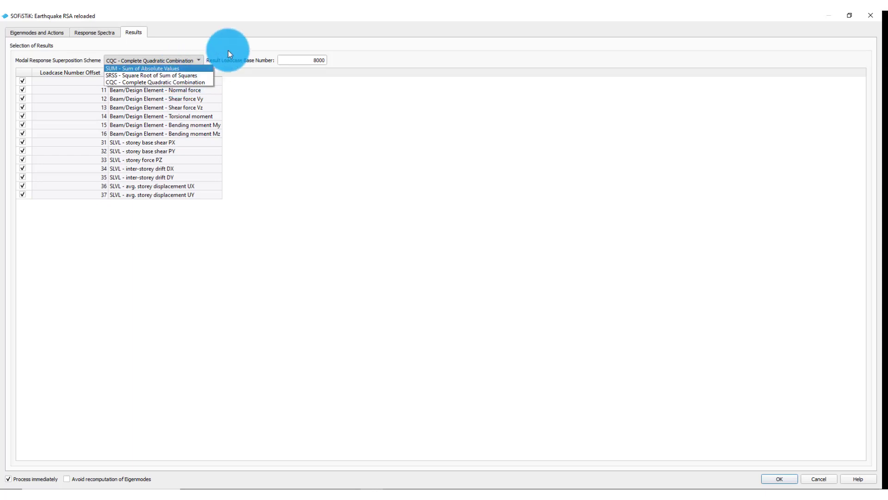
{"action": "left_click", "coordinate": [153, 82]}
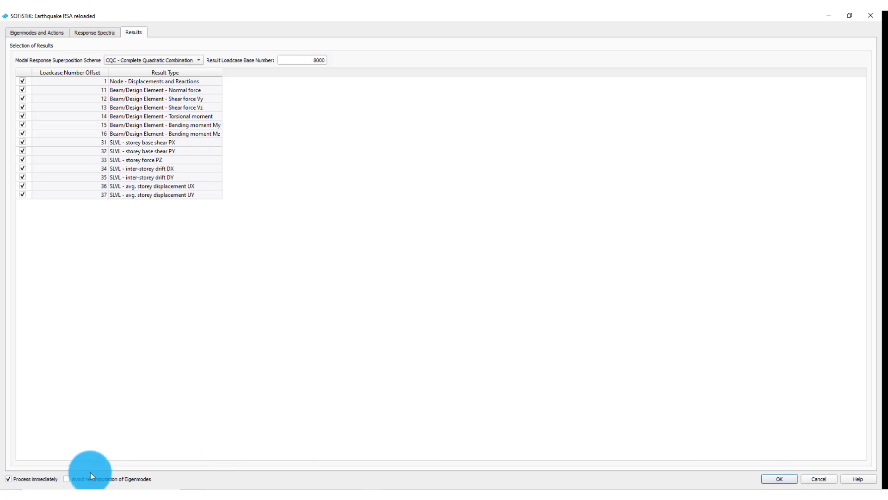
{"action": "mouse_move", "coordinate": [99, 474]}
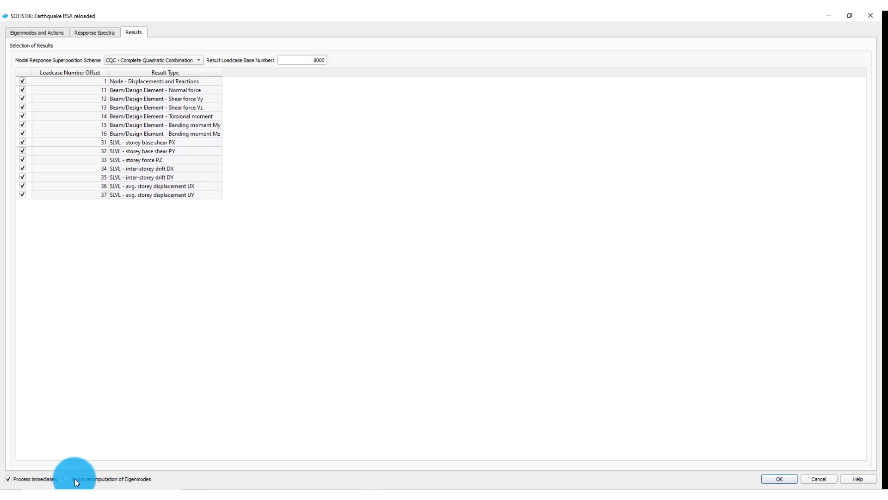
{"action": "mouse_move", "coordinate": [522, 352]}
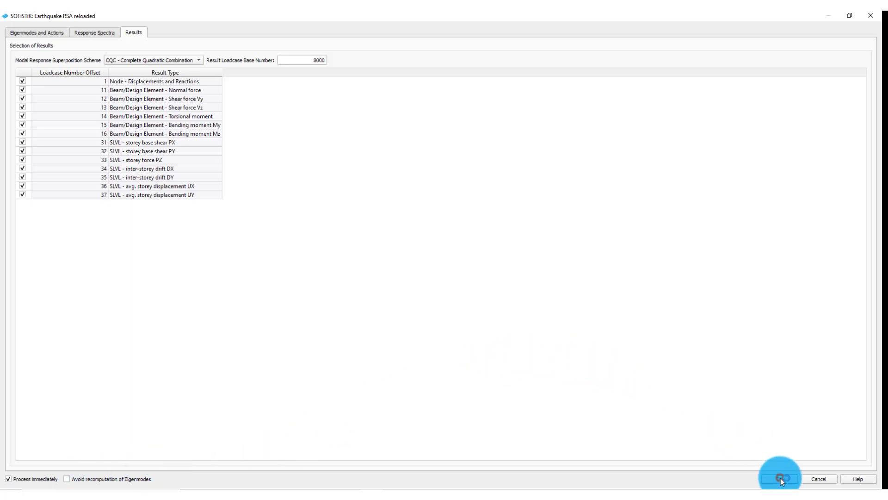
Step: Confirm the task with OK to run the calculation, then return to the Home ribbon
{"action": "left_click", "coordinate": [779, 478]}
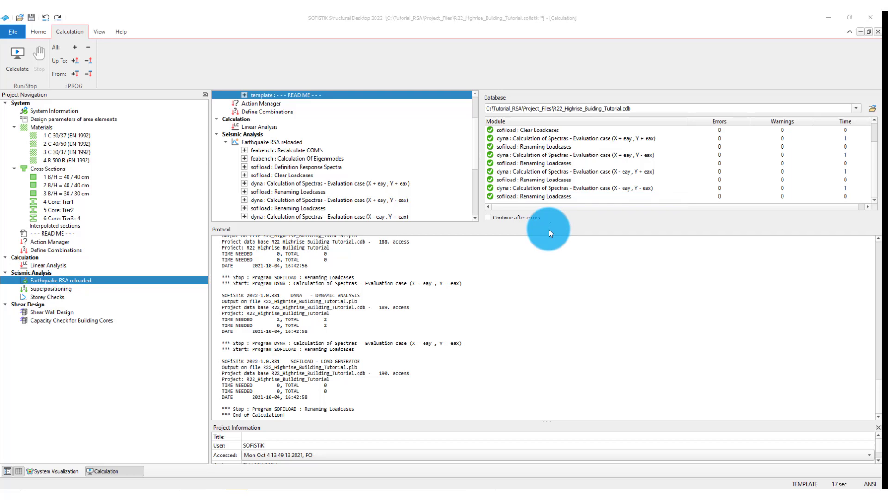
{"action": "mouse_move", "coordinate": [314, 201]}
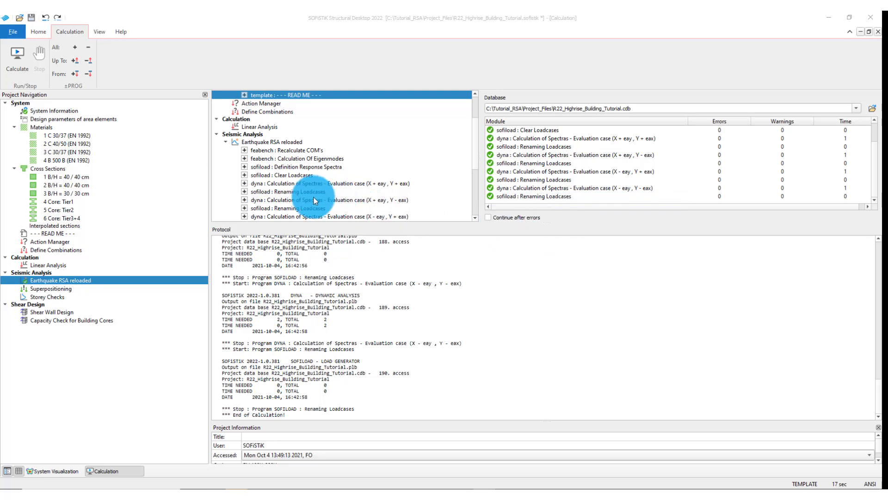
{"action": "left_click", "coordinate": [37, 32]}
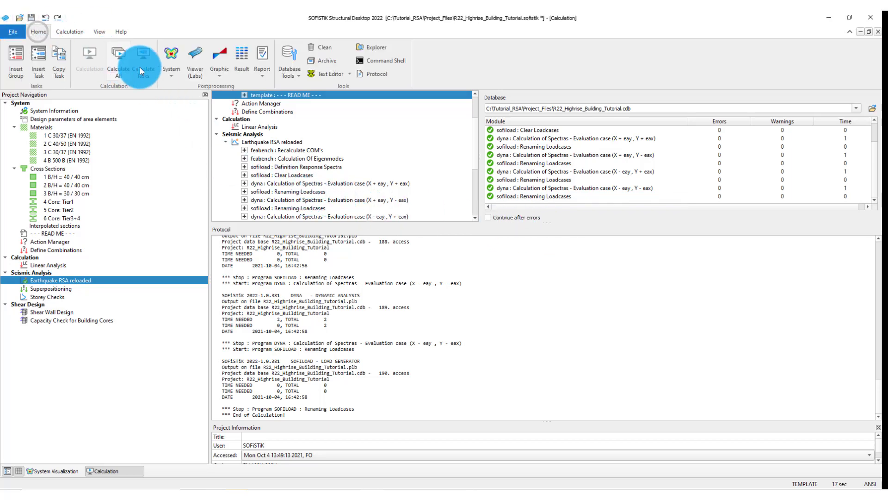
Step: Open System Visualization, preview load case 10001 Mode 1, then return to the undeformed system
{"action": "left_click", "coordinate": [54, 471]}
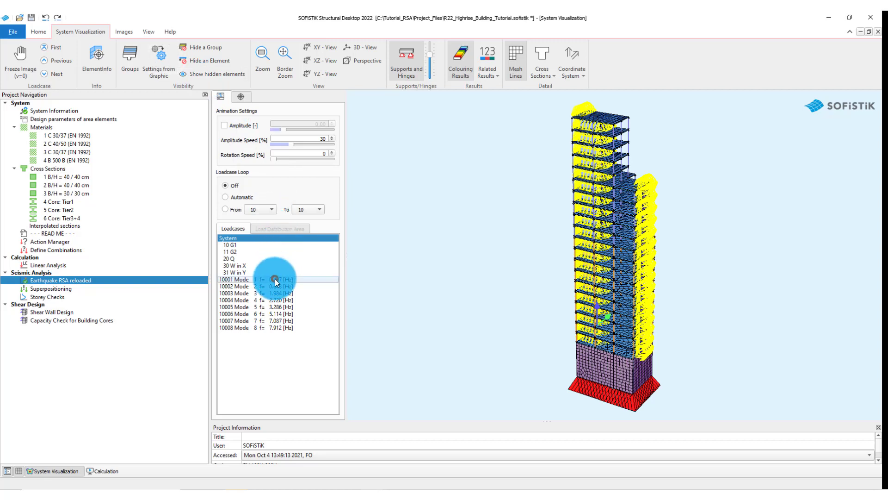
{"action": "left_click", "coordinate": [277, 279]}
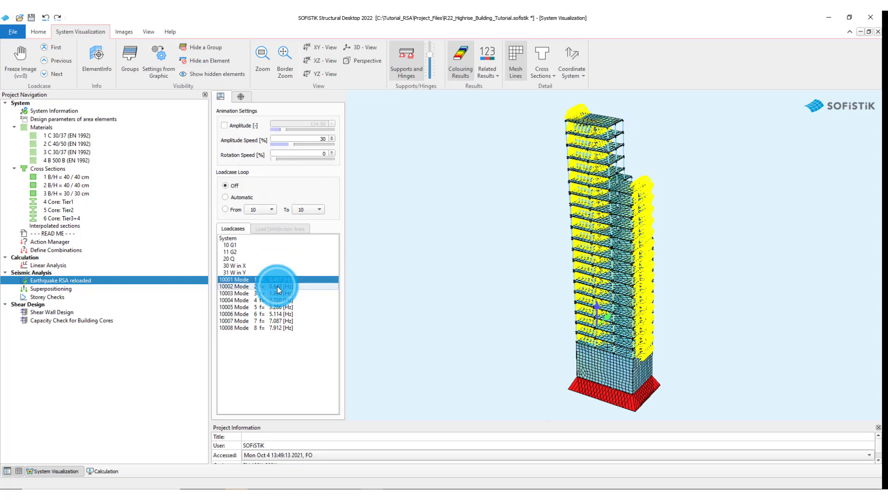
{"action": "left_click", "coordinate": [261, 293]}
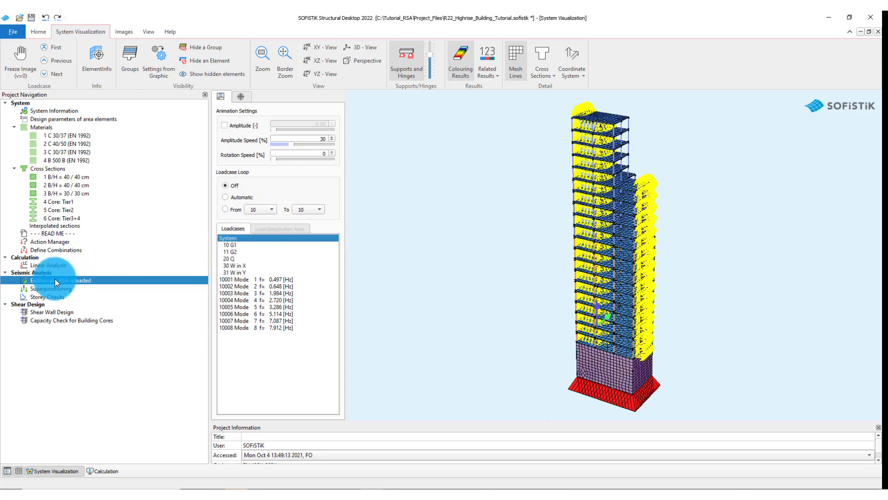
Step: Open the task's report and review the Eigenvalues table and Modal Masses
{"action": "right_click", "coordinate": [56, 280]}
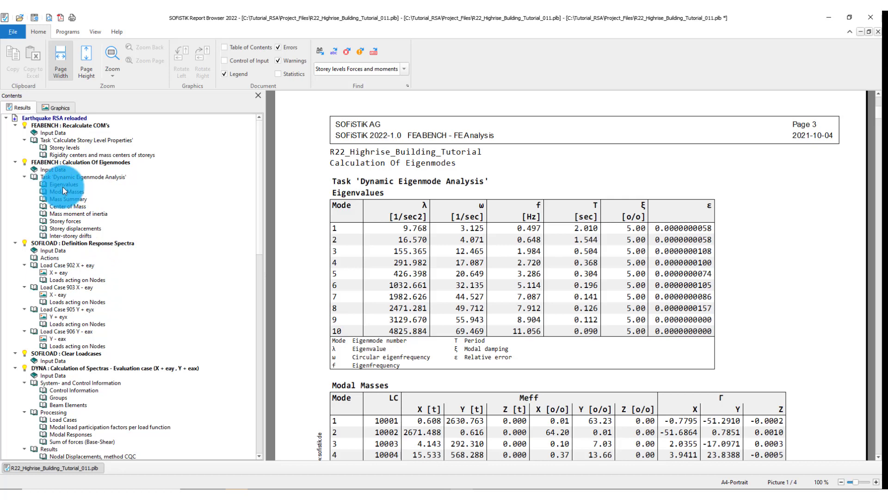
{"action": "left_click", "coordinate": [64, 185]}
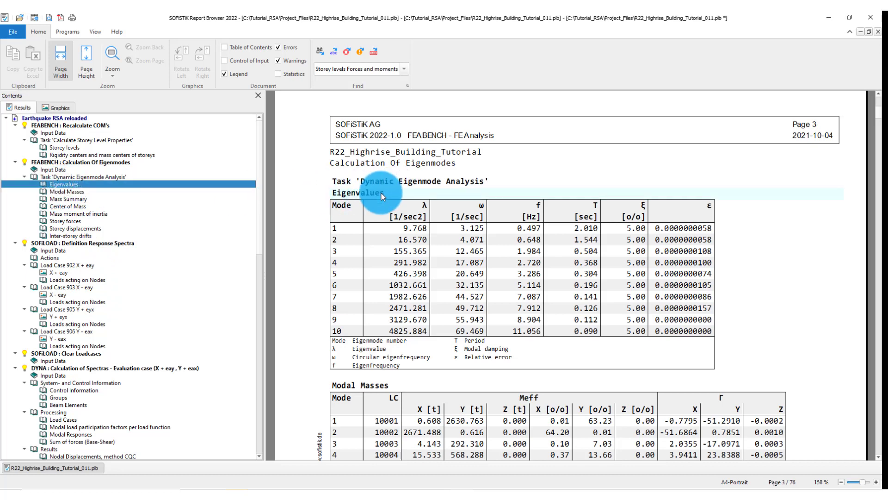
{"action": "scroll", "scroll_direction": "down", "scroll_amount": 3}
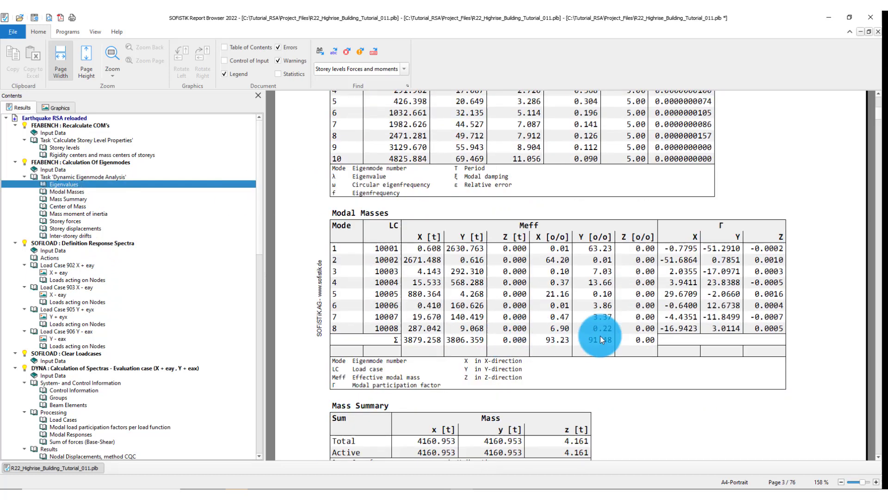
{"action": "mouse_move", "coordinate": [575, 342]}
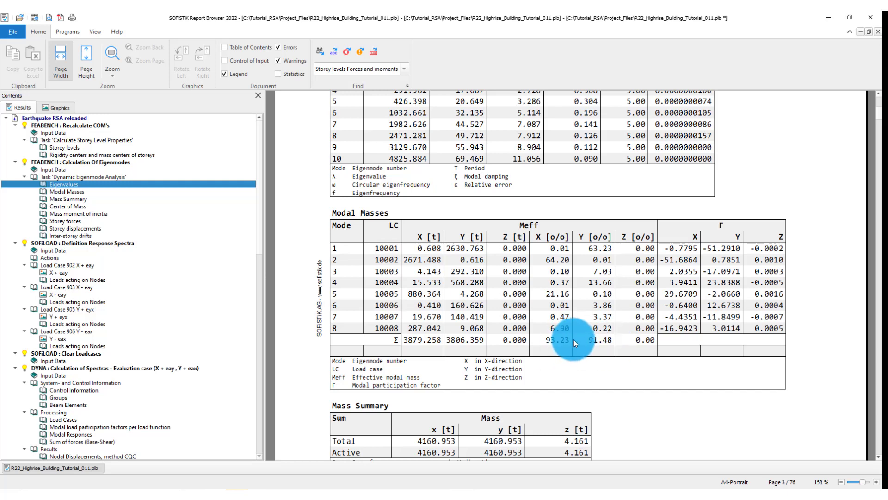
Step: Review the generated load cases for maximum results for two evaluation cases
{"action": "left_click", "coordinate": [102, 361]}
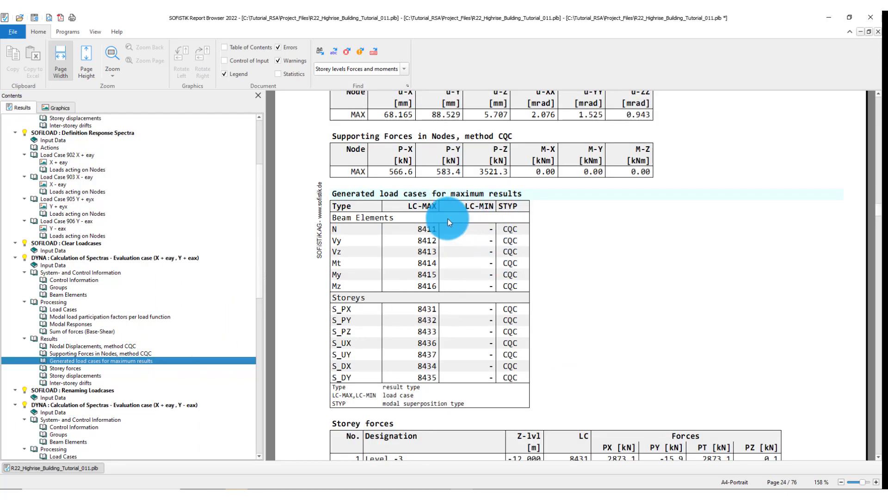
{"action": "left_click", "coordinate": [101, 419]}
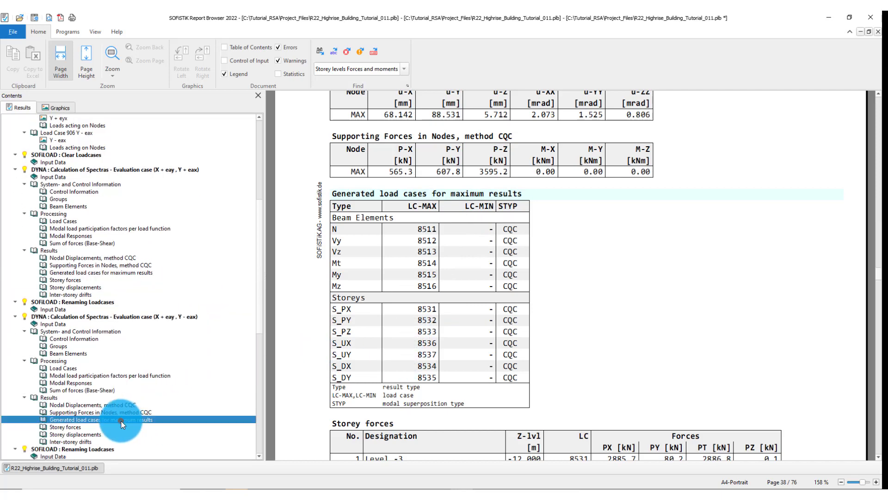